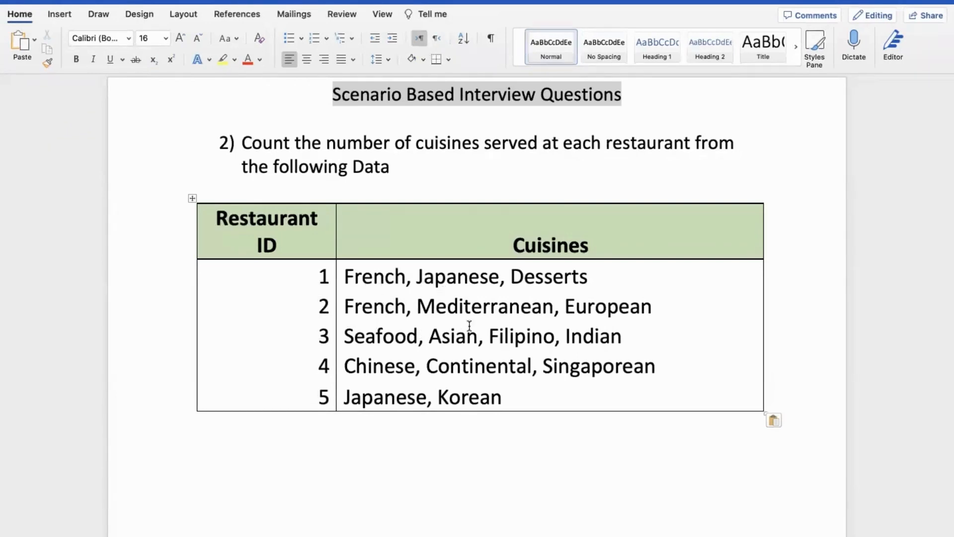
{"action": "mouse_move", "coordinate": [468, 430]}
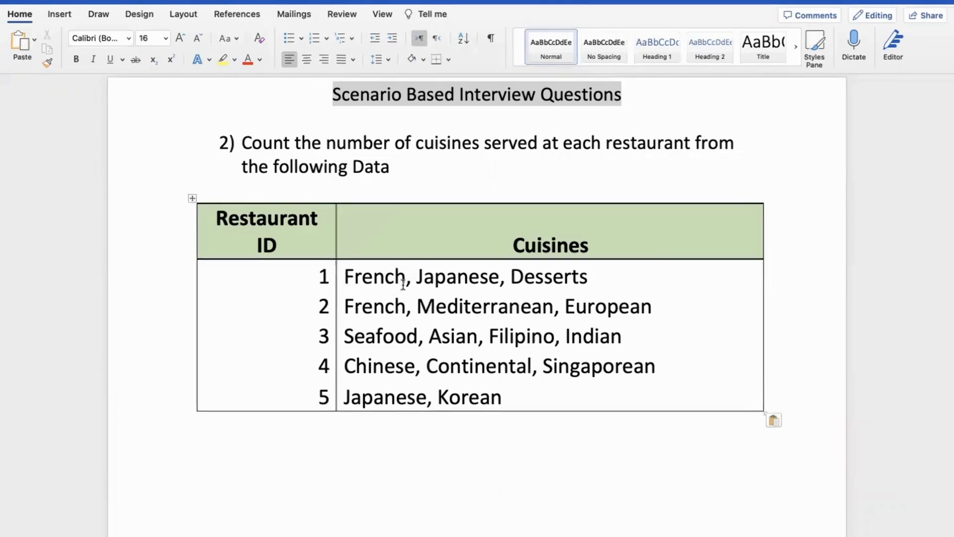
{"action": "mouse_move", "coordinate": [452, 290]}
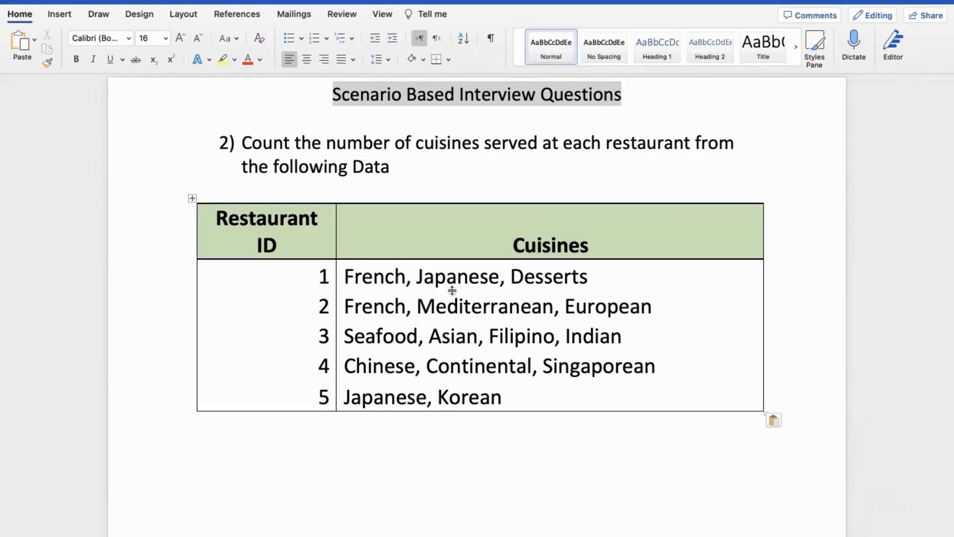
{"action": "mouse_move", "coordinate": [573, 267]}
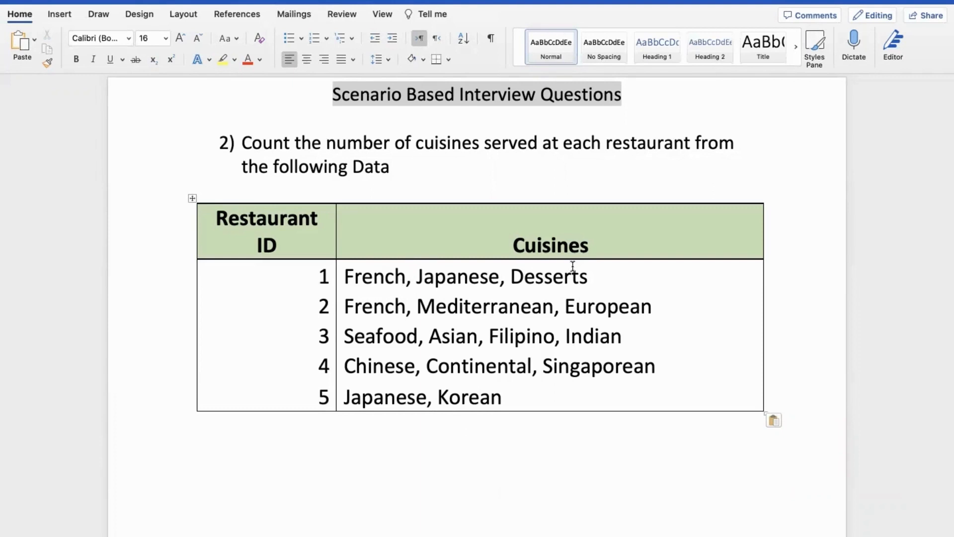
{"action": "mouse_move", "coordinate": [313, 312]}
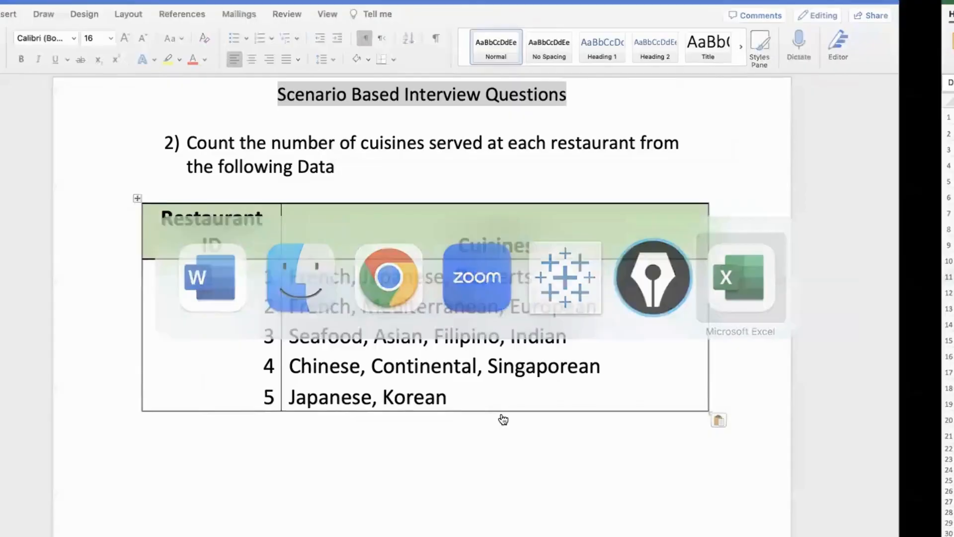
Step: Switch to Microsoft Excel from the app switcher before returning to the blank Tableau worksheet
{"action": "left_click", "coordinate": [738, 277]}
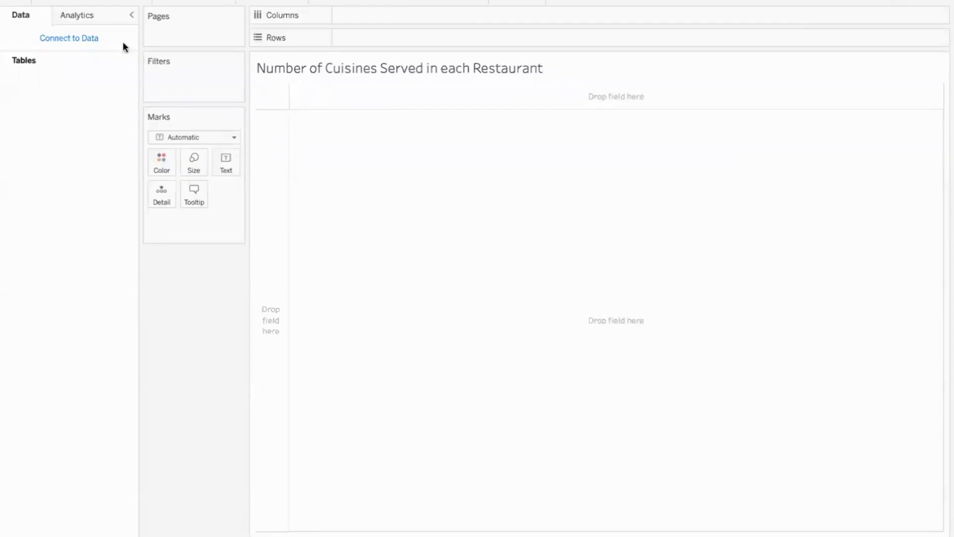
Step: Connect to Restaurant Data.xlsx and list Restaurant ID with Cuisines on Rows
{"action": "left_click", "coordinate": [68, 38]}
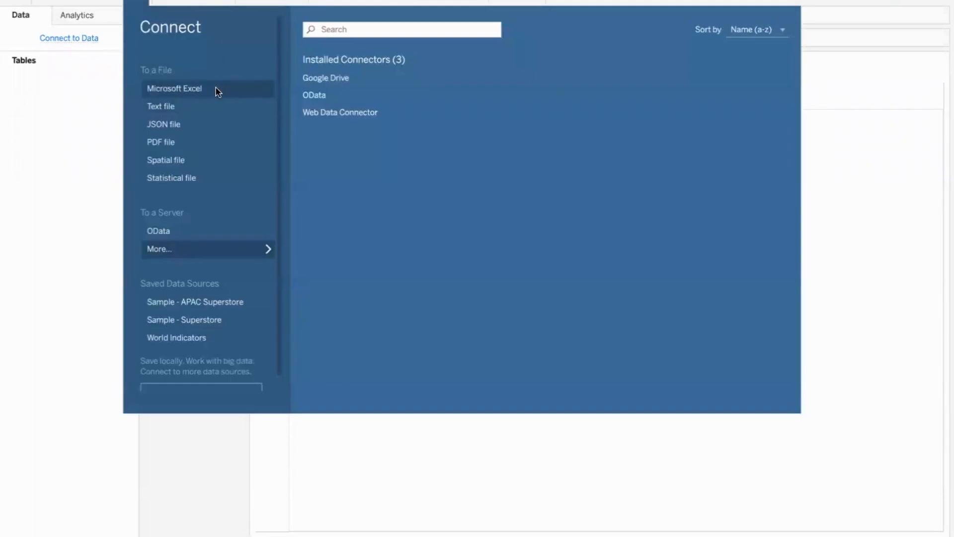
{"action": "left_click", "coordinate": [174, 88]}
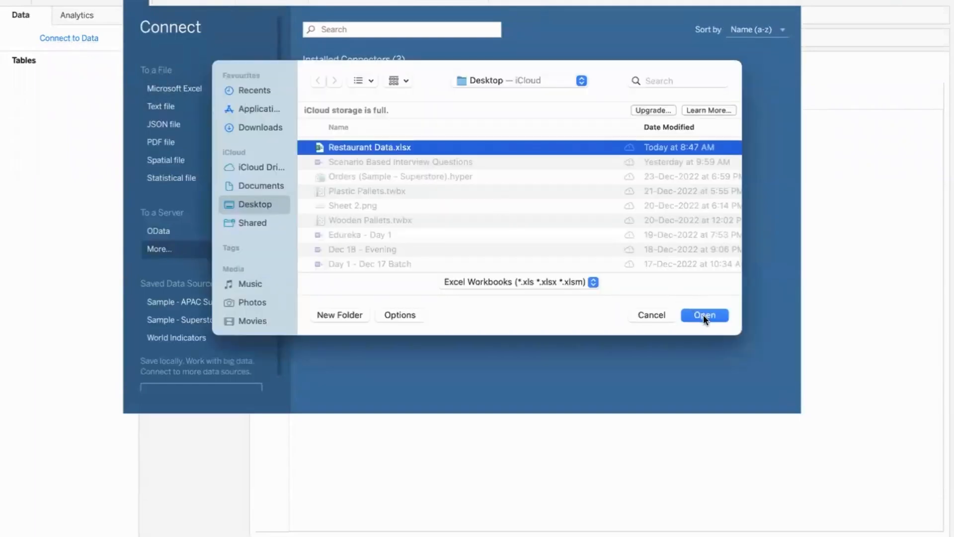
{"action": "left_click", "coordinate": [703, 315]}
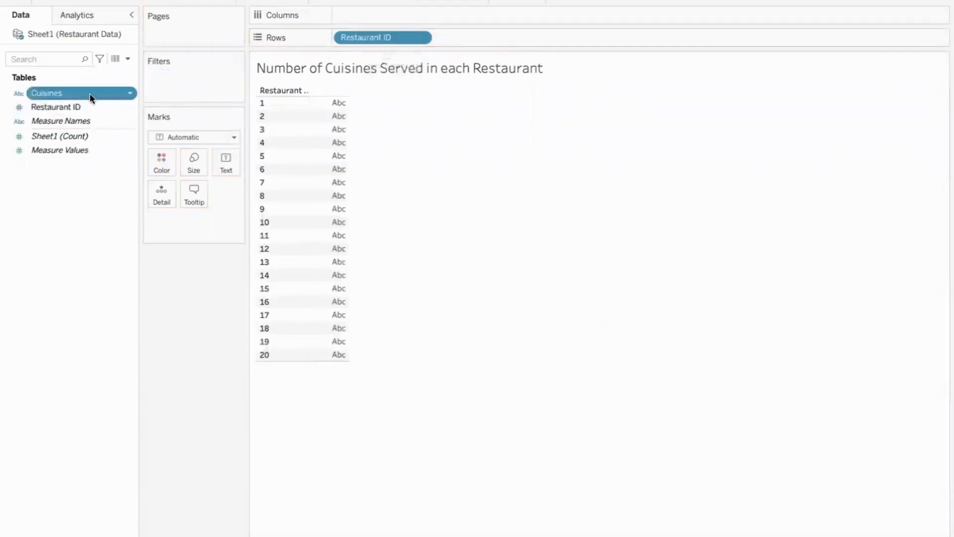
{"action": "left_click_drag", "start_coordinate": [47, 92], "coordinate": [481, 37]}
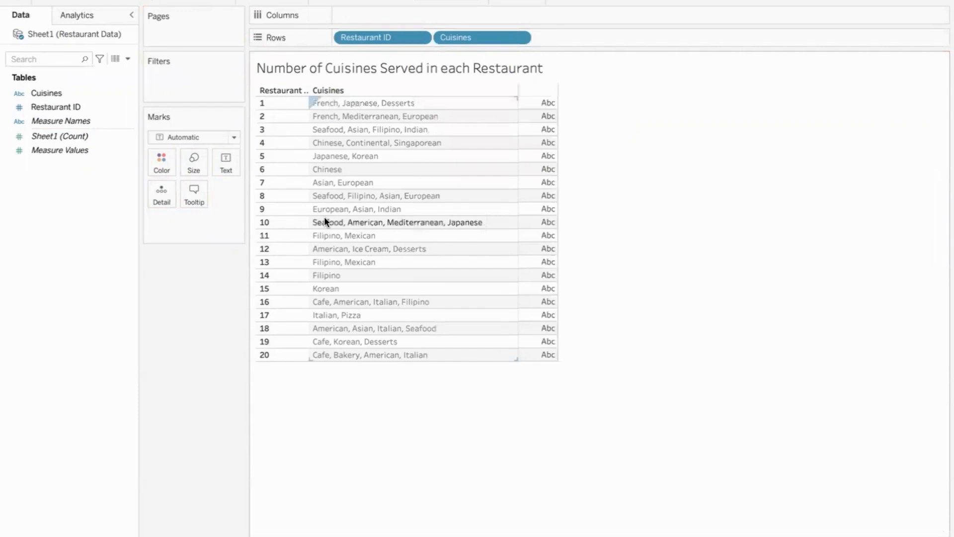
{"action": "mouse_move", "coordinate": [358, 274]}
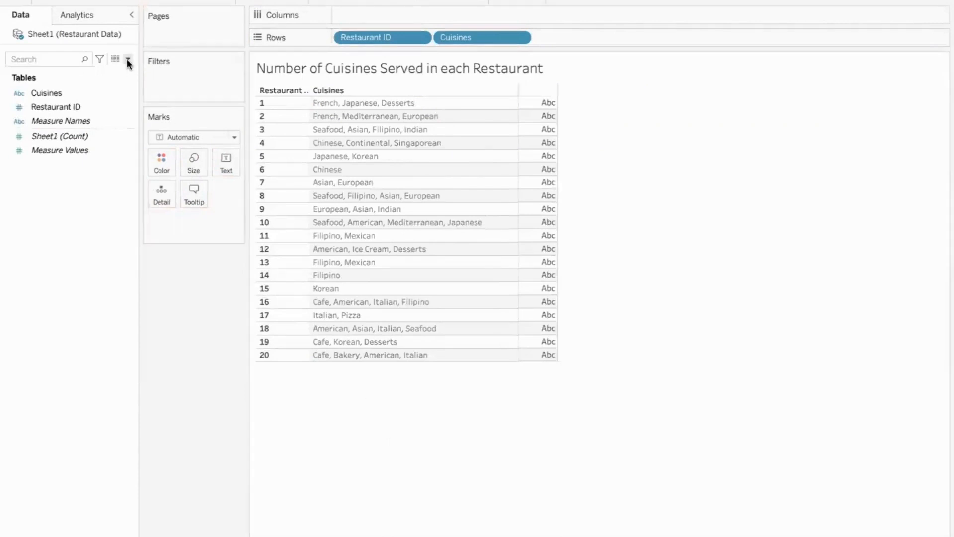
Step: Create calculated field Length as LEN([Cuisines]) and show it as text for each restaurant
{"action": "left_click", "coordinate": [128, 59]}
{"action": "type", "text": "Leng"}
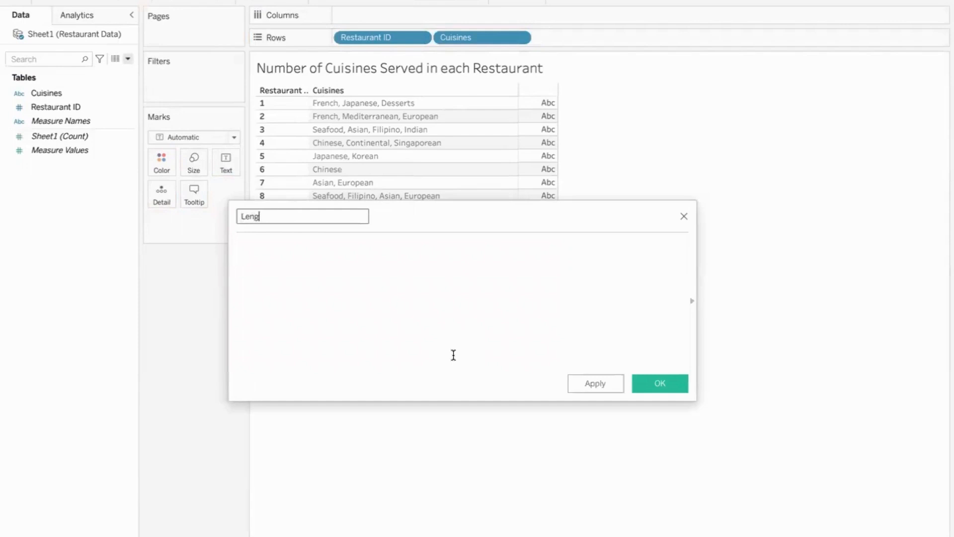
{"action": "type", "text": "th"}
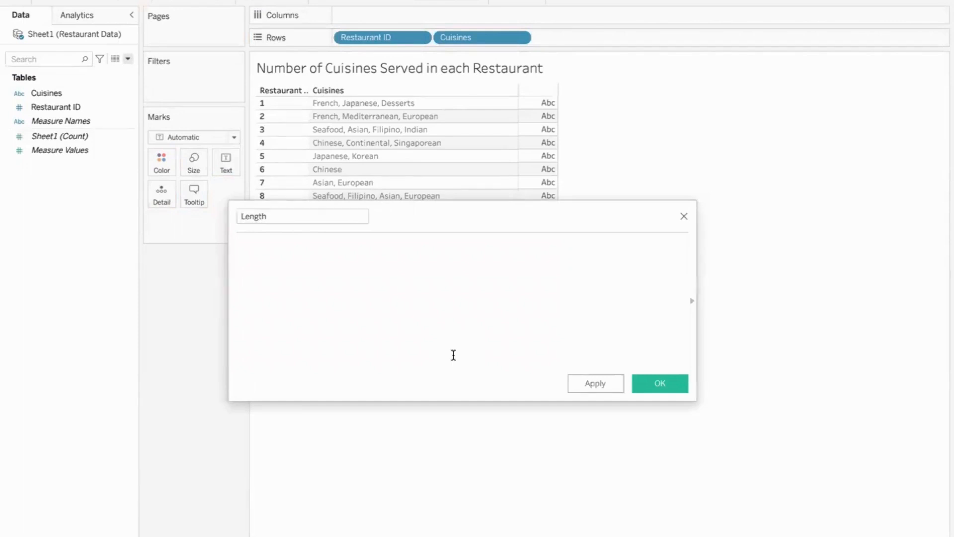
{"action": "type", "text": "len"}
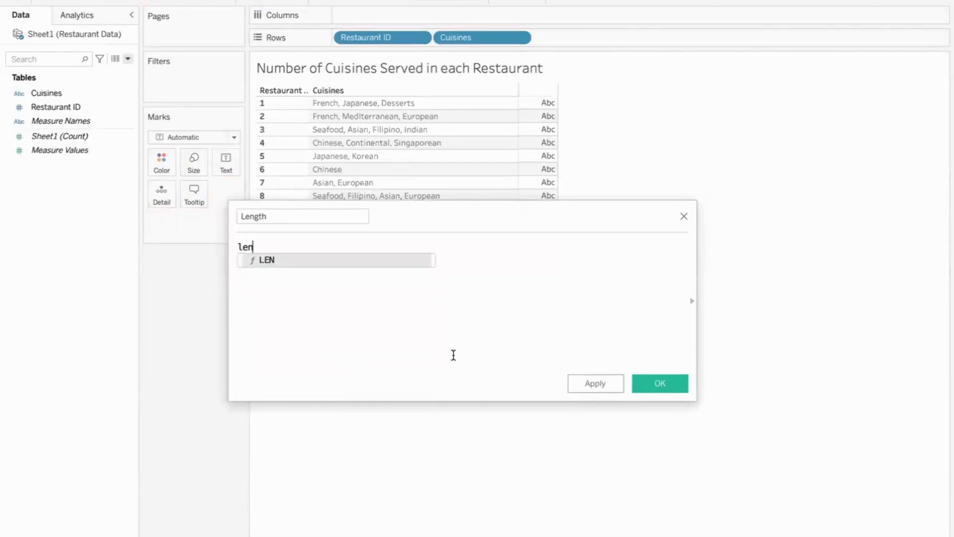
{"action": "type", "text": "(d"}
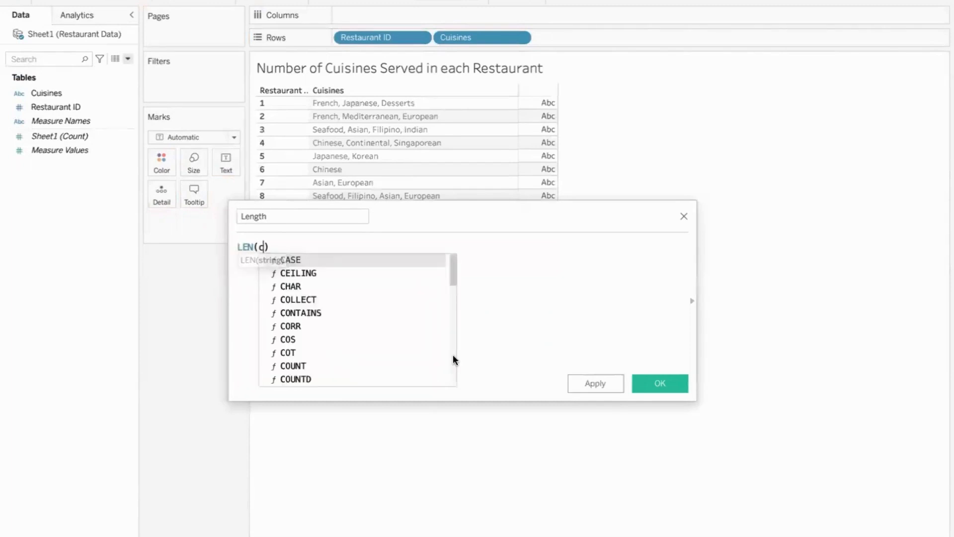
{"action": "type", "text": "[Cuisines]"}
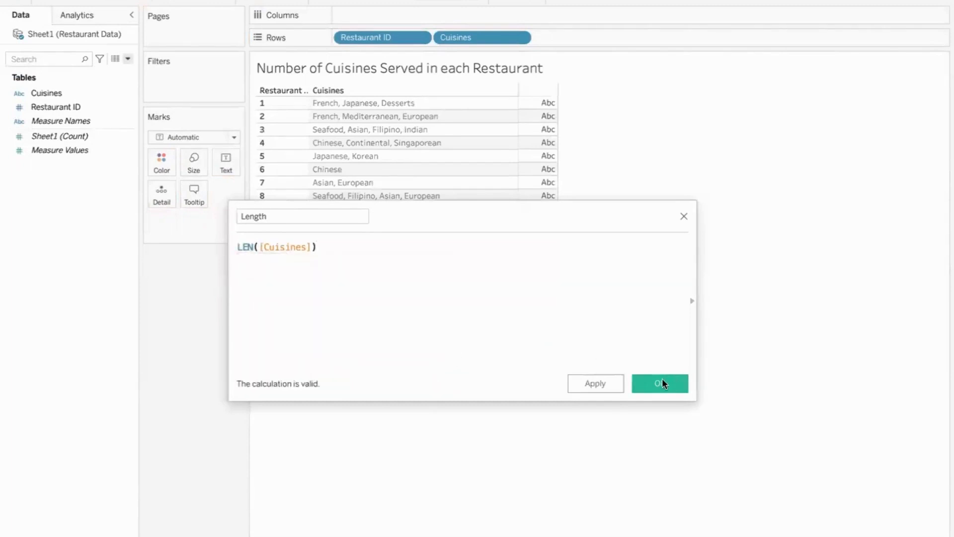
{"action": "left_click", "coordinate": [659, 384]}
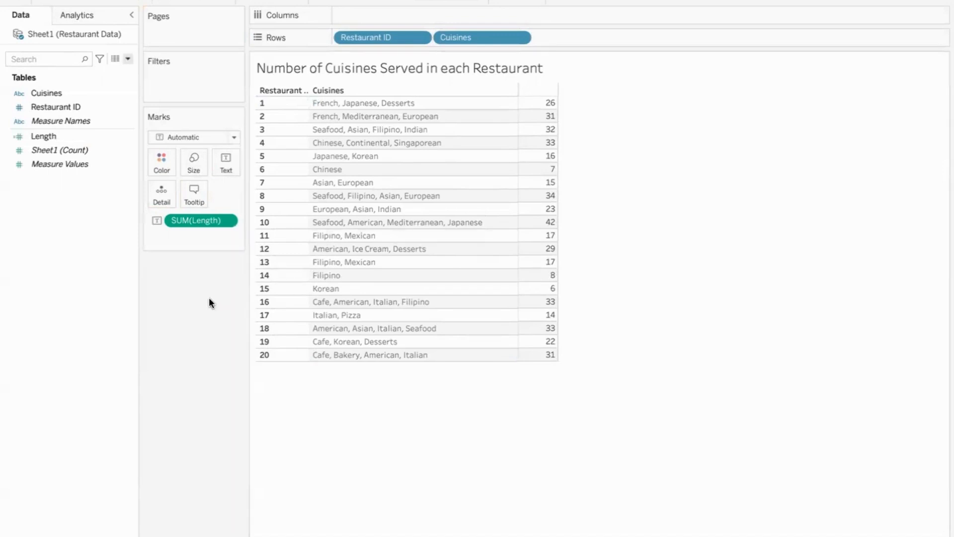
{"action": "left_click", "coordinate": [363, 102]}
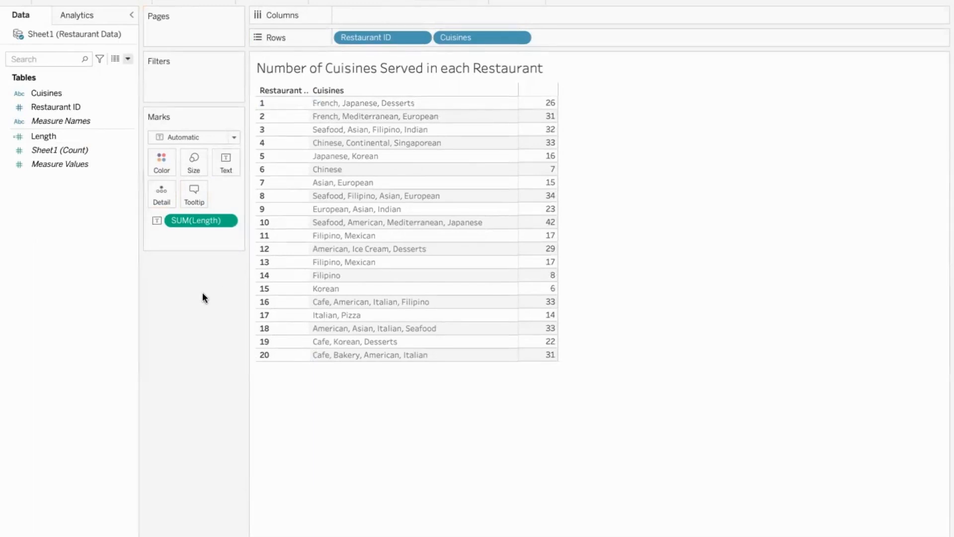
{"action": "left_click", "coordinate": [128, 59]}
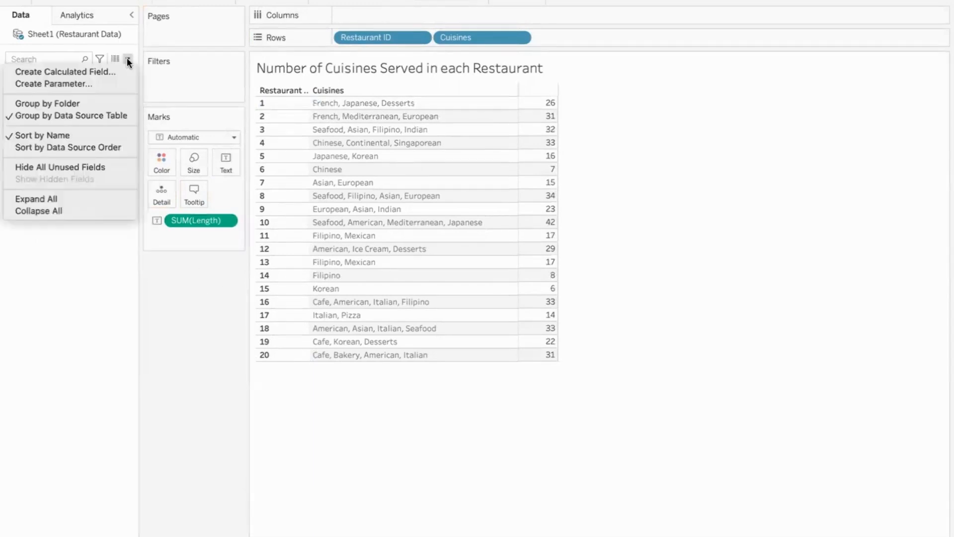
Step: Write calculated field Remove Commas as REPLACE([Cuisines],",","") until it validates
{"action": "left_click", "coordinate": [66, 72]}
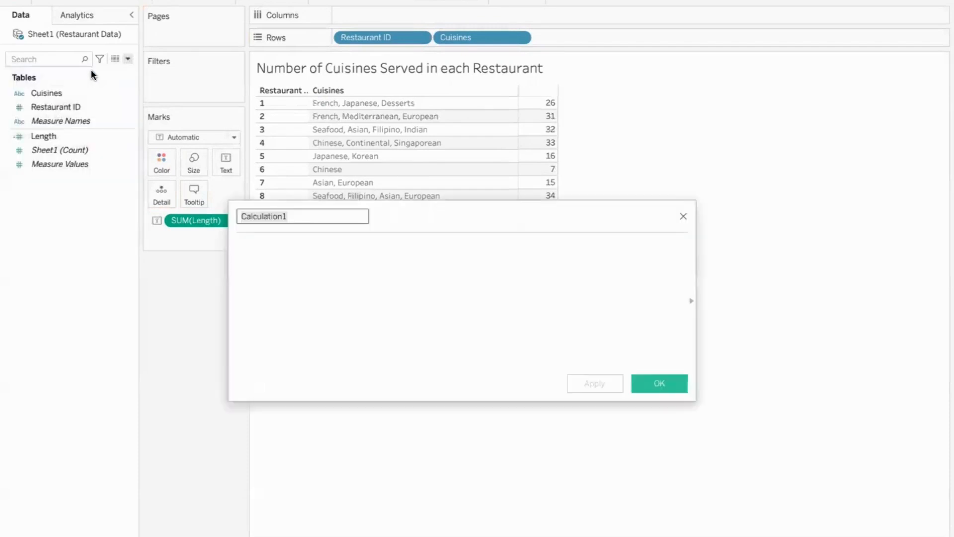
{"action": "type", "text": "Remove Comma"}
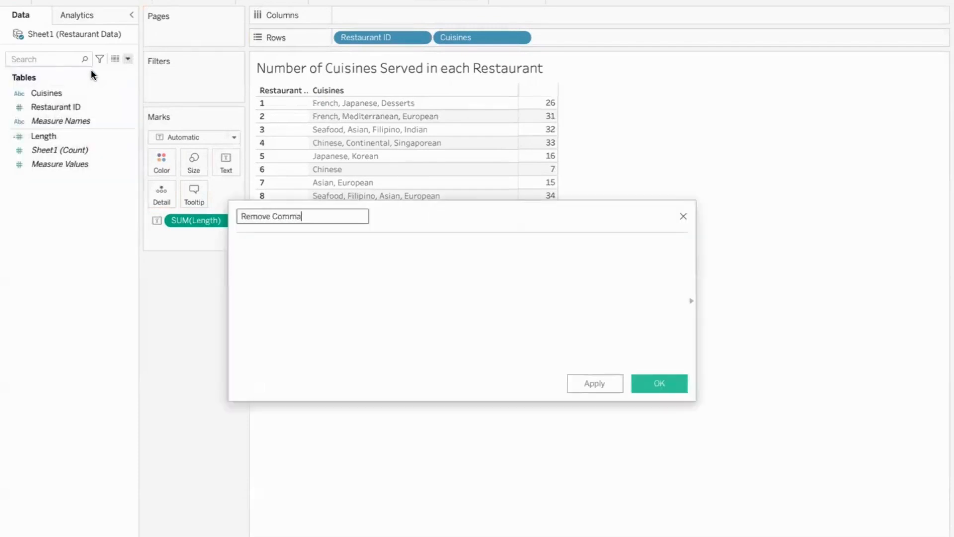
{"action": "type", "text": "rep"}
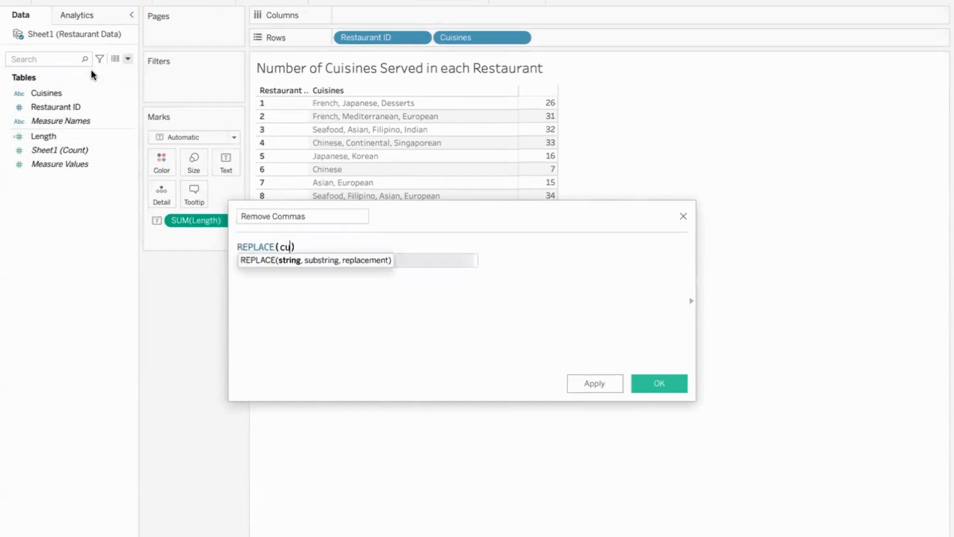
{"action": "type", "text": "s"}
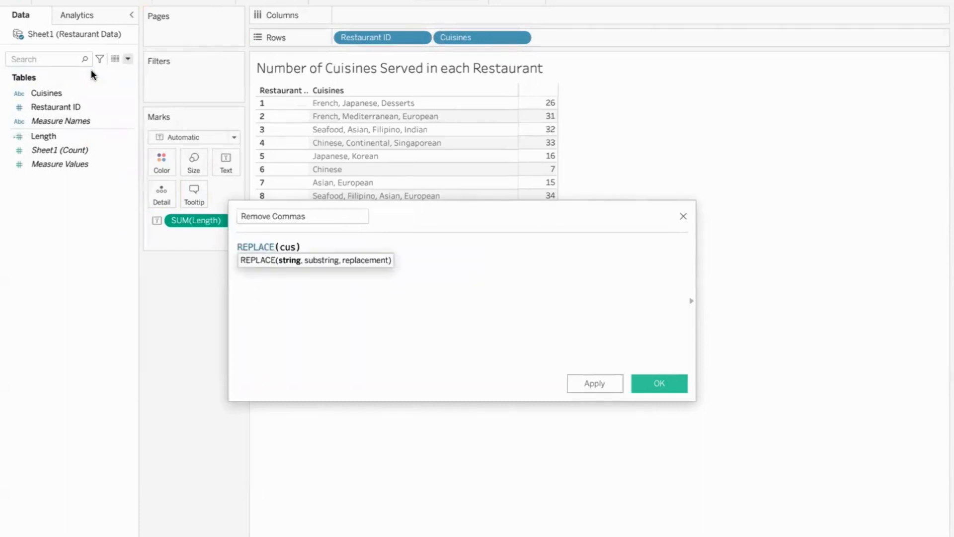
{"action": "type", "text": "[Cuisines],"}
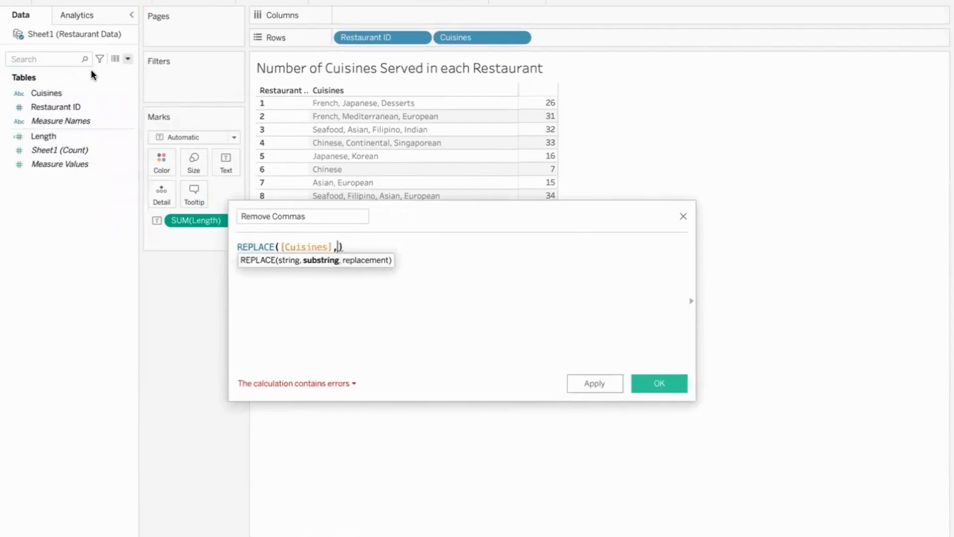
{"action": "type", "text": "\""}
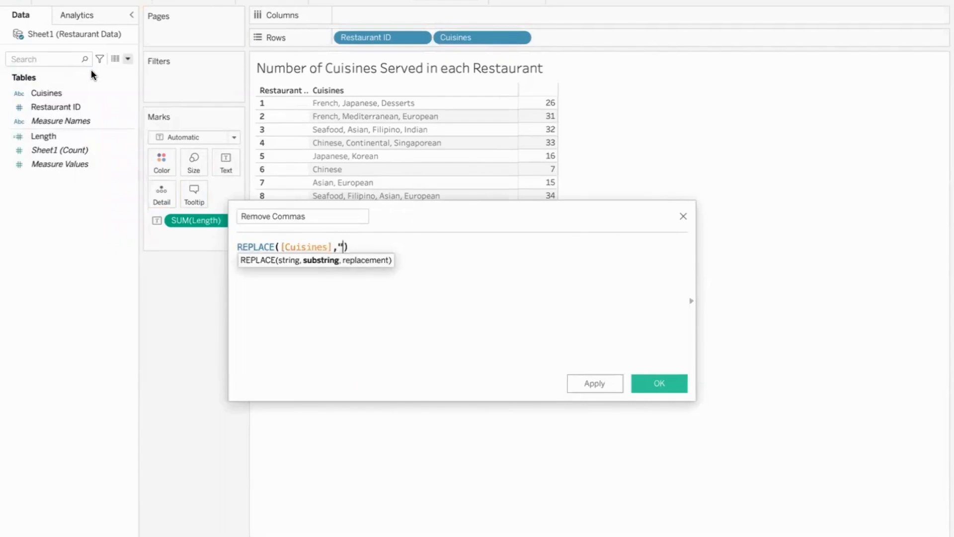
{"action": "type", "text": "\",\","}
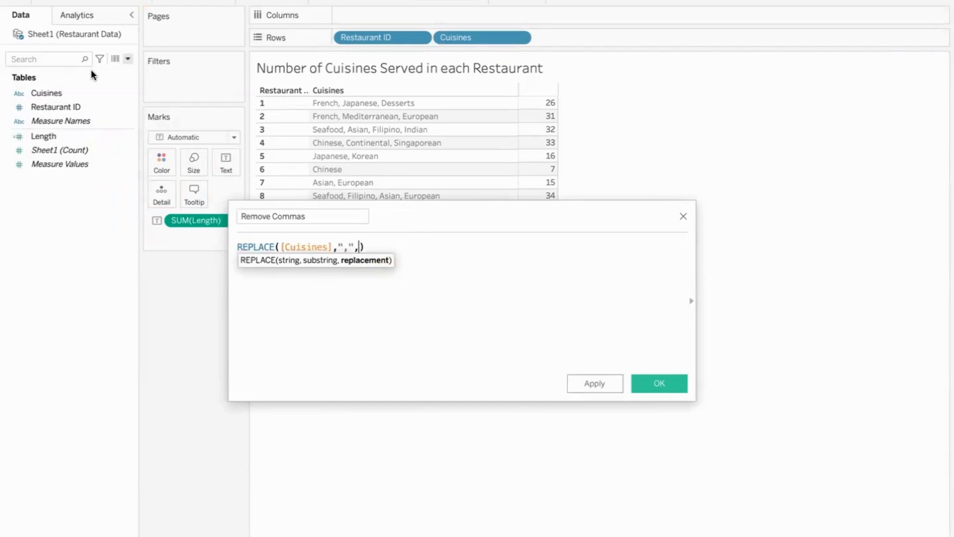
{"action": "type", "text": "\""}
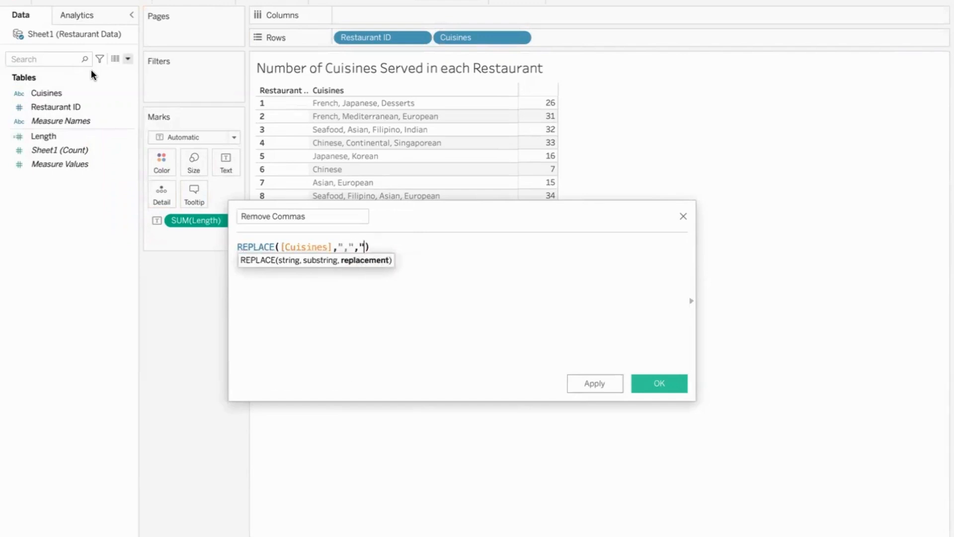
{"action": "type", "text": "\""}
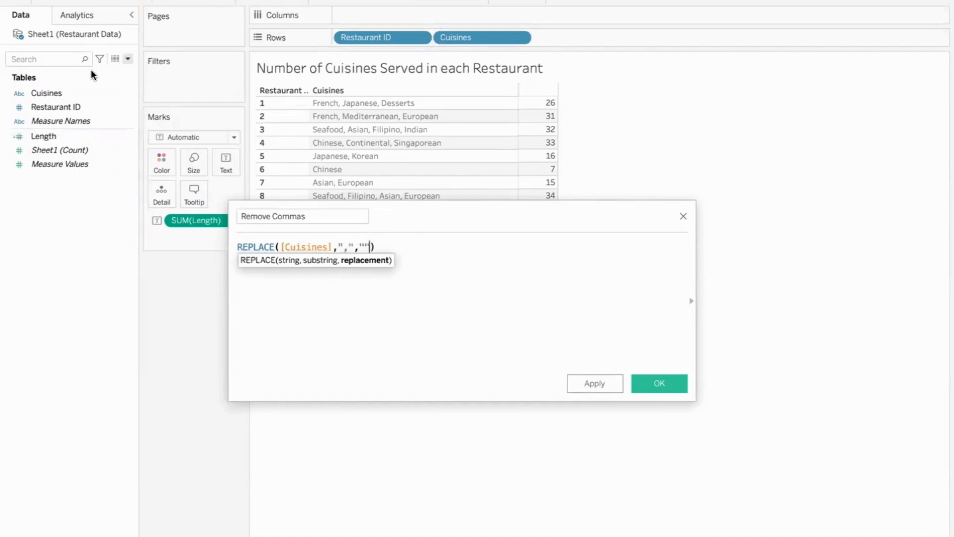
{"action": "type", "text": "\" \""}
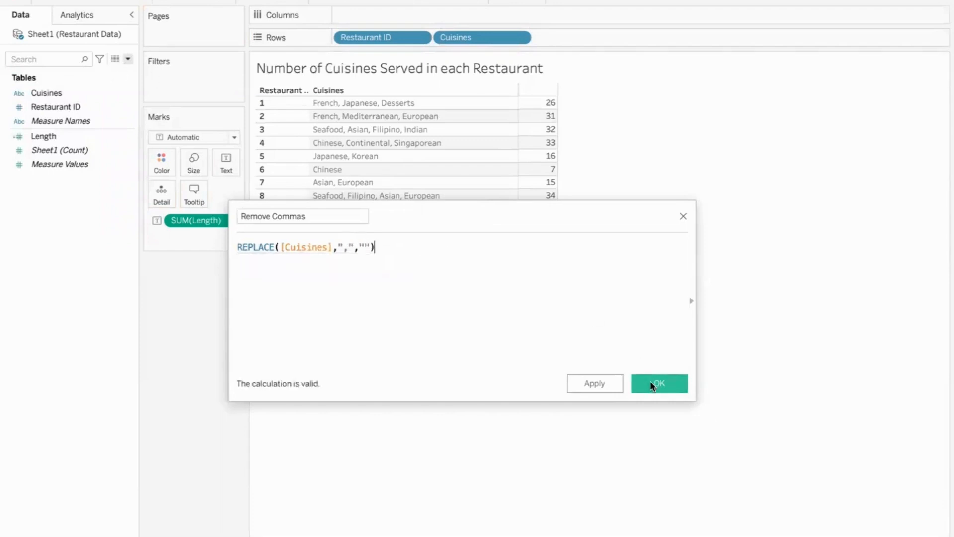
Step: Save Remove Commas, re-edit its formula, and add it as a comma-free column beside Length
{"action": "left_click", "coordinate": [658, 383]}
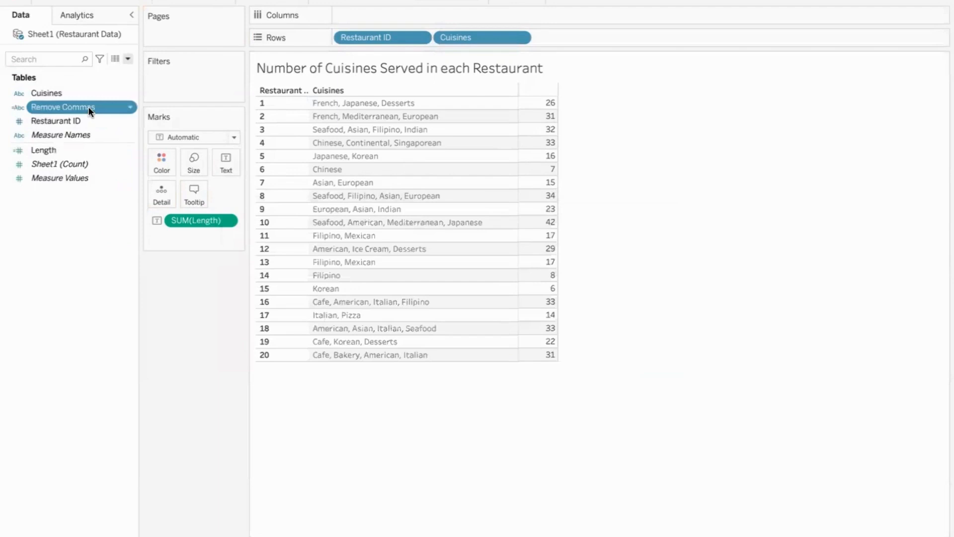
{"action": "right_click", "coordinate": [63, 108]}
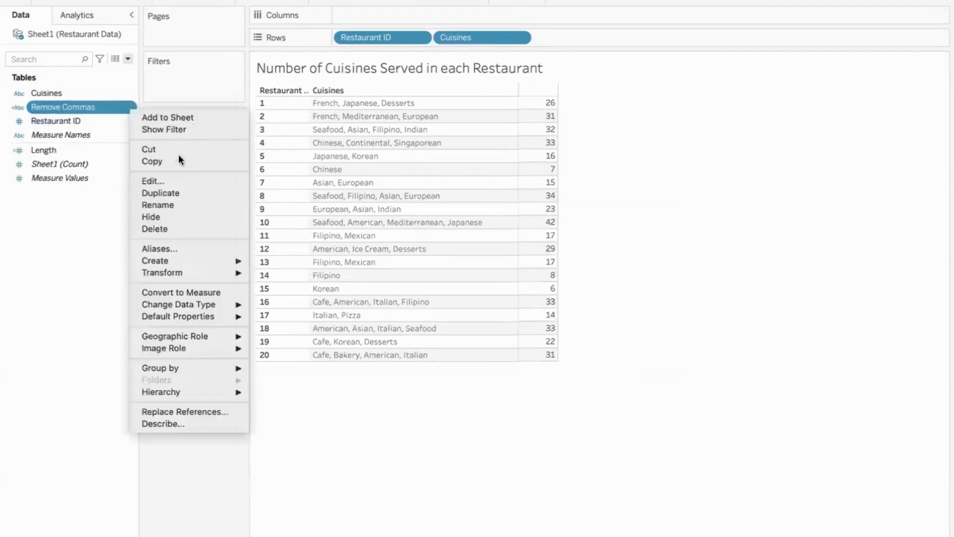
{"action": "left_click", "coordinate": [152, 181]}
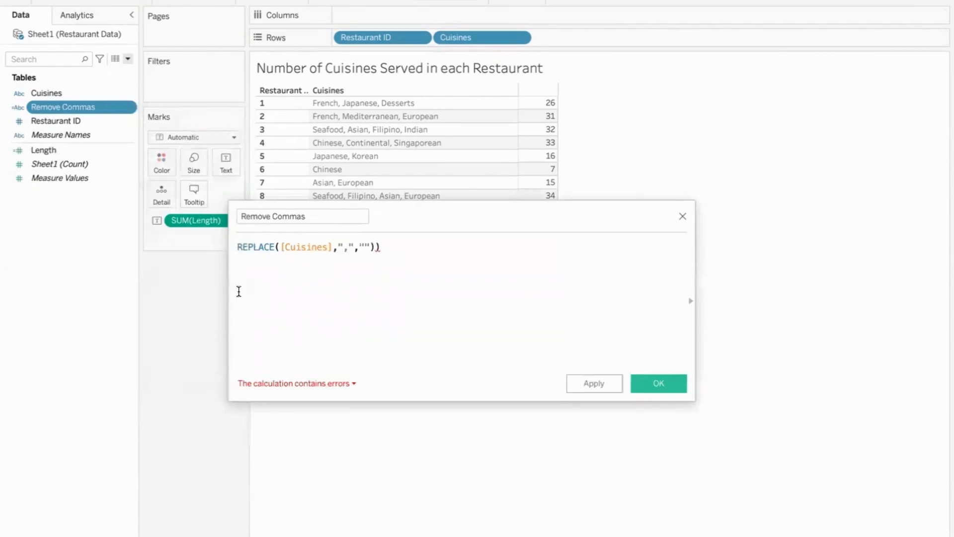
{"action": "type", "text": "LE("}
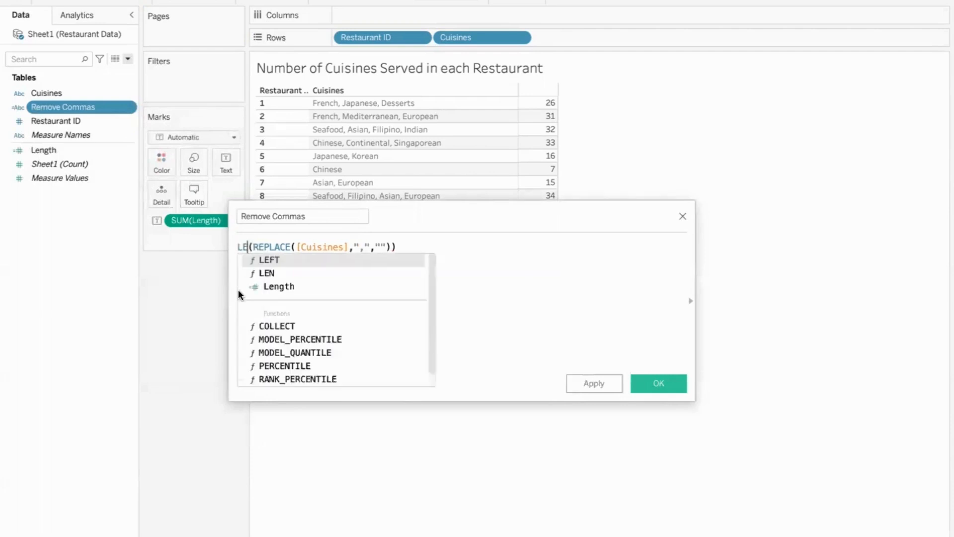
{"action": "type", "text": "N"}
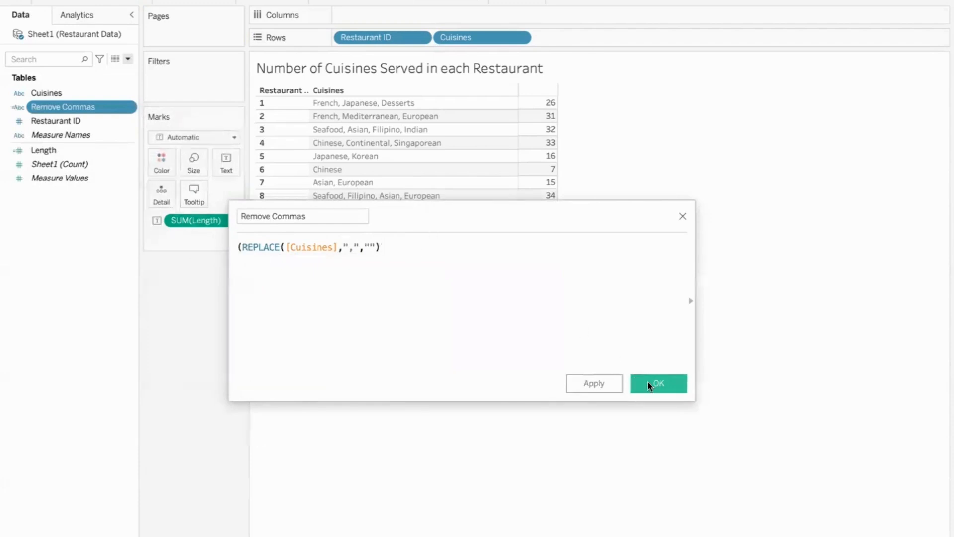
{"action": "left_click", "coordinate": [658, 384]}
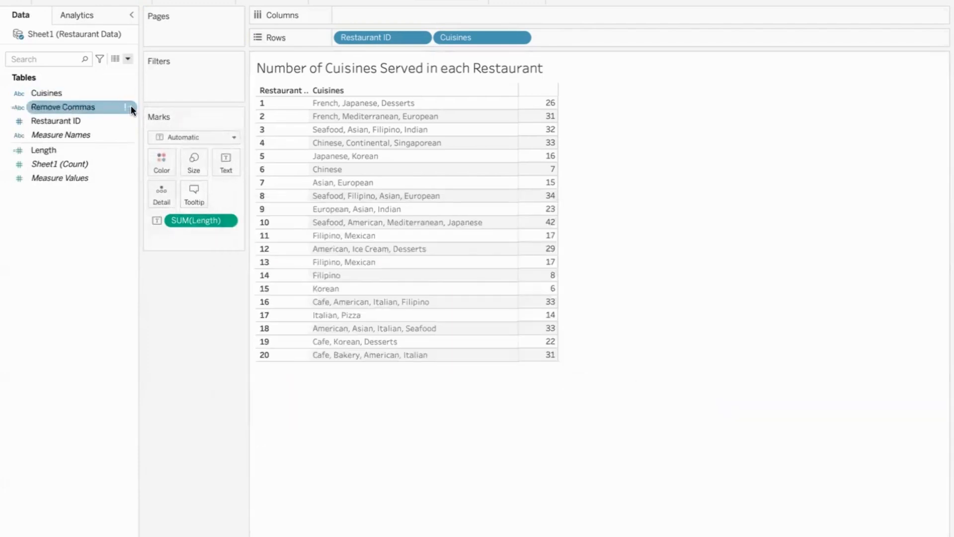
{"action": "double_click", "coordinate": [63, 106]}
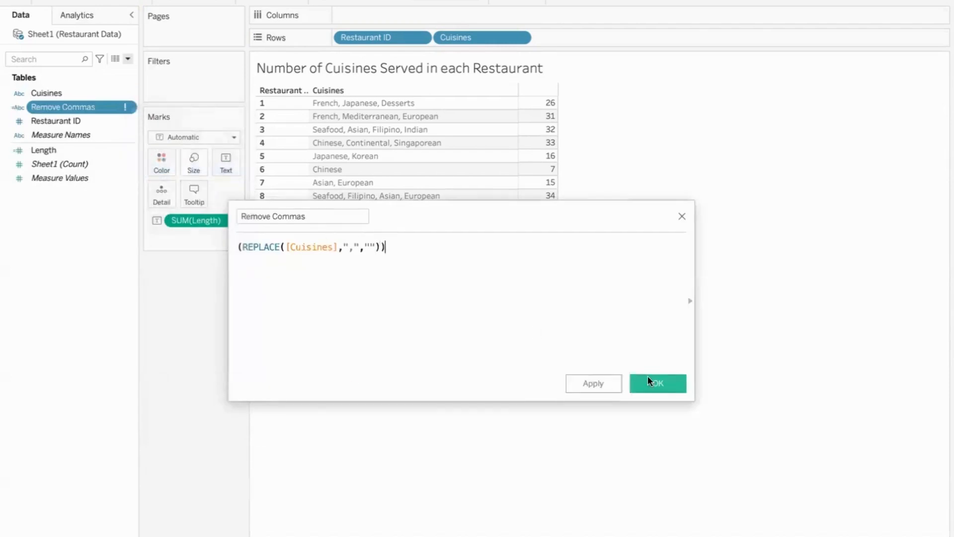
{"action": "left_click", "coordinate": [657, 382]}
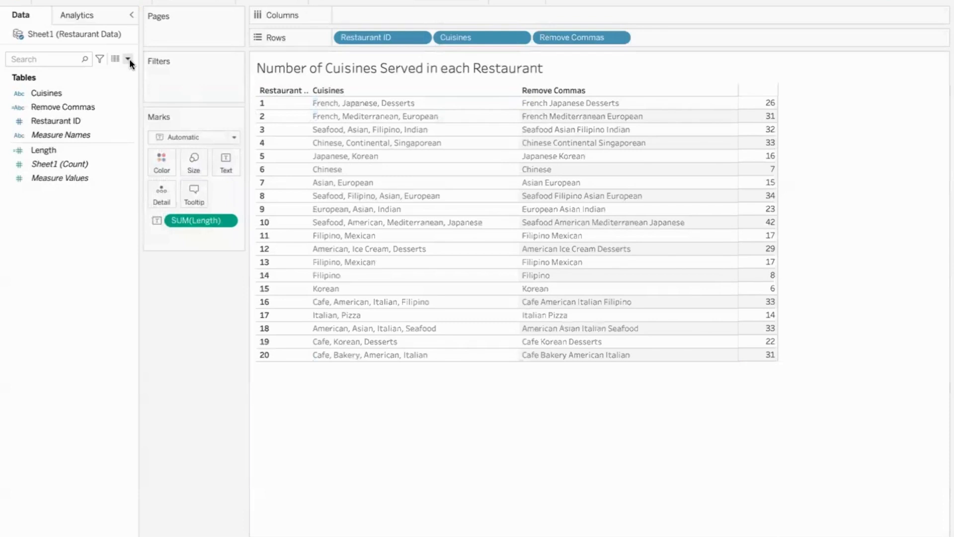
Step: Create calculated field length of new string as LEN([Remove Commas])
{"action": "left_click", "coordinate": [128, 59]}
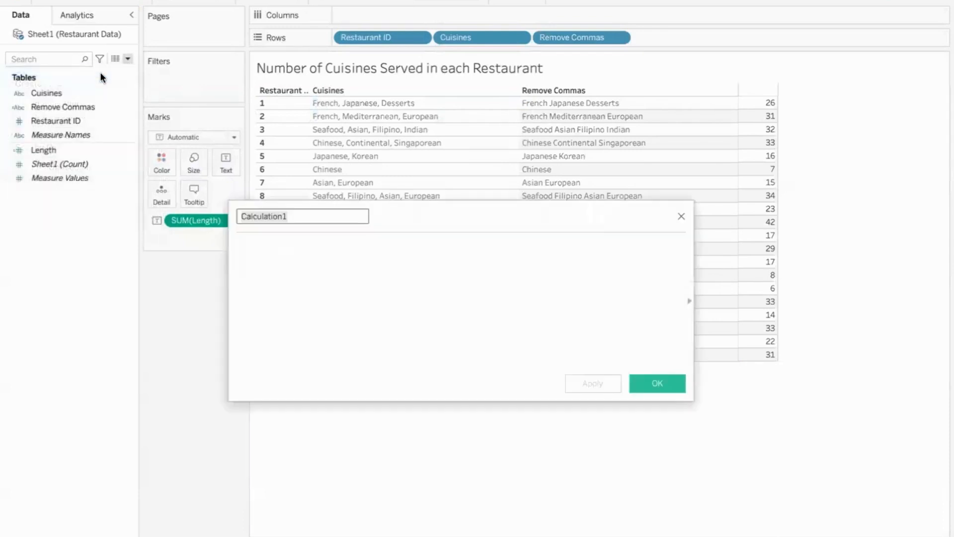
{"action": "type", "text": "length of"}
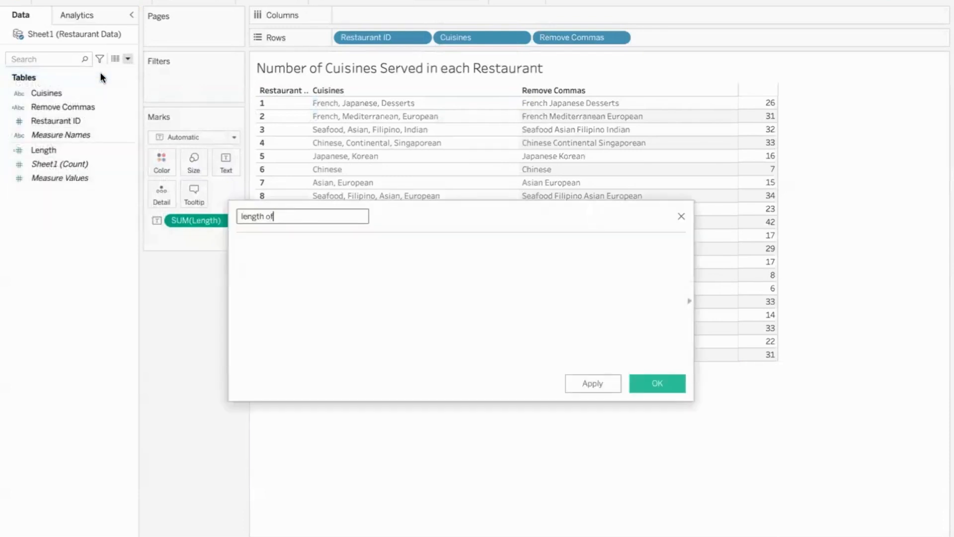
{"action": "type", "text": "new stri"}
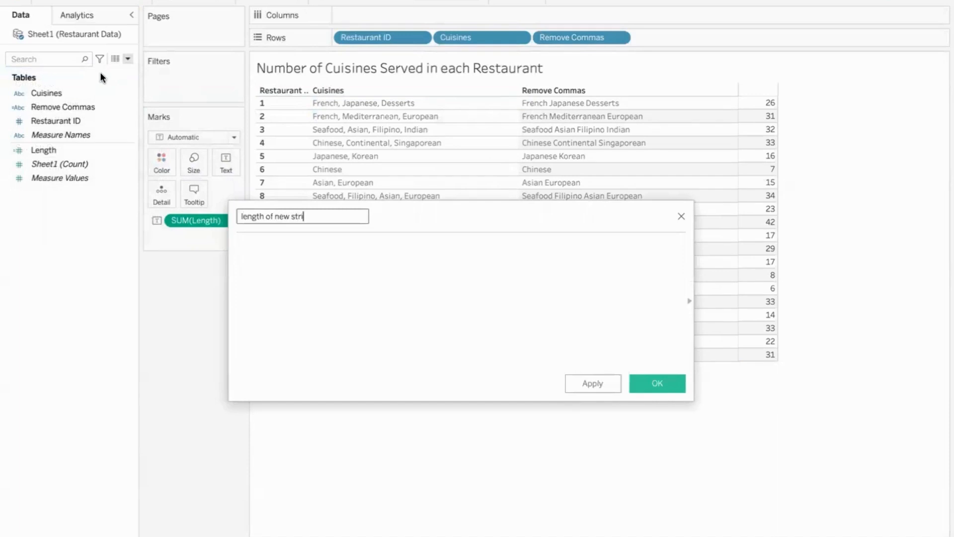
{"action": "type", "text": "len"}
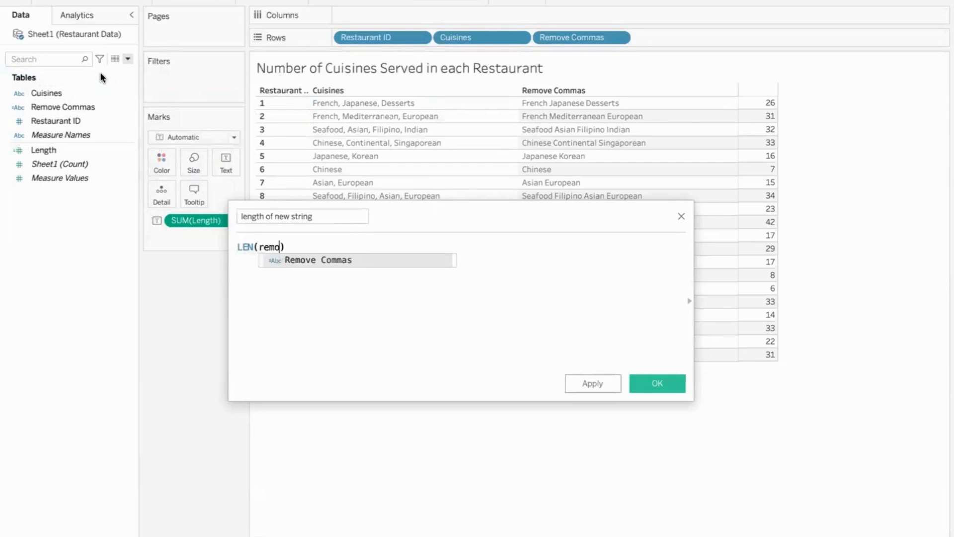
{"action": "left_click", "coordinate": [317, 260]}
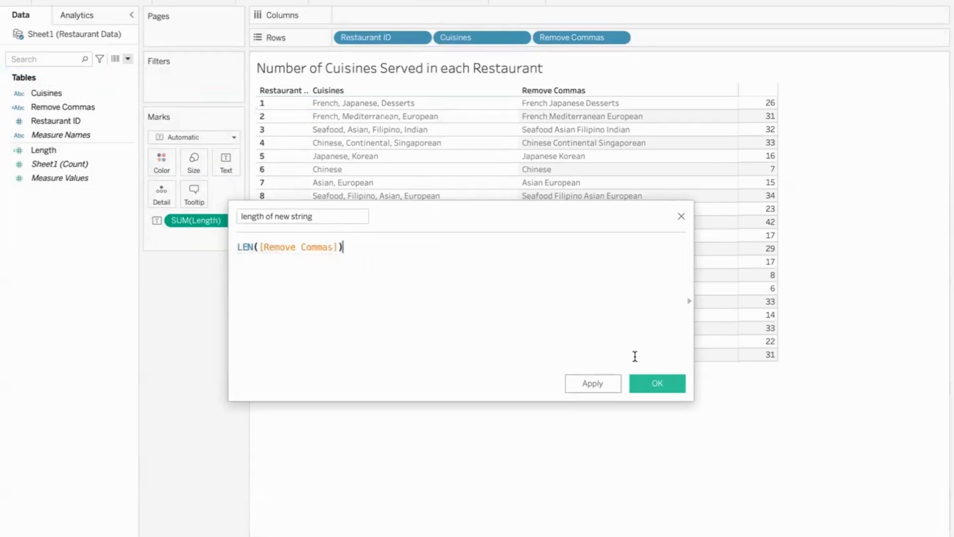
{"action": "left_click", "coordinate": [656, 384]}
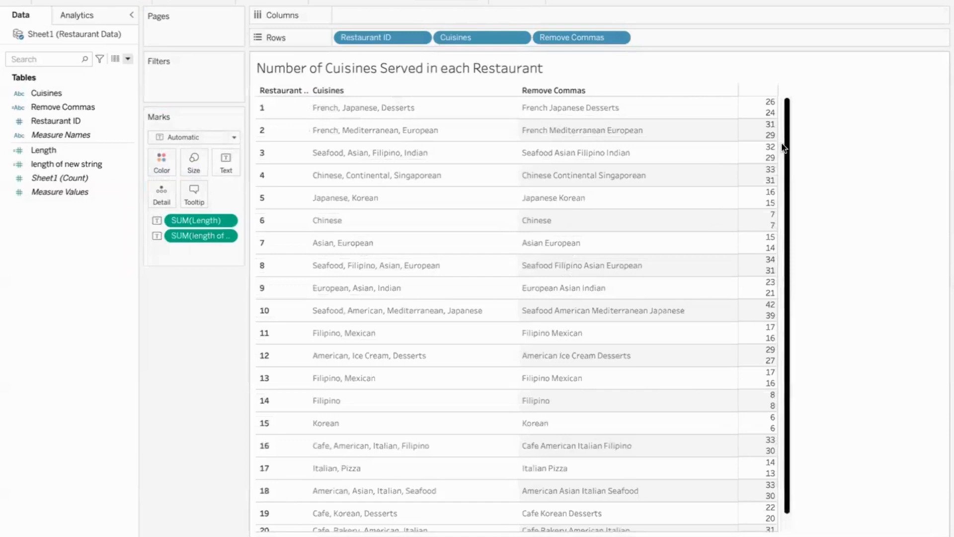
{"action": "mouse_move", "coordinate": [769, 167]}
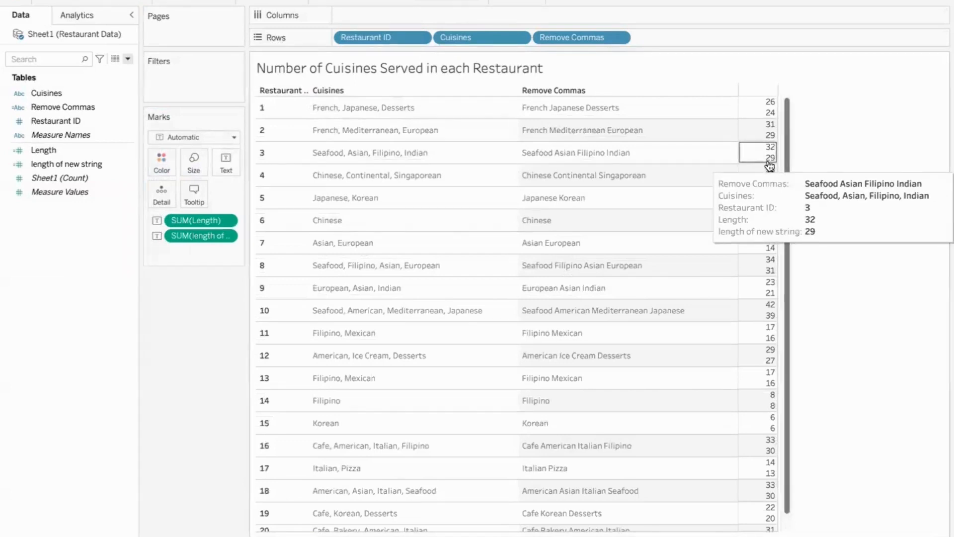
{"action": "mouse_move", "coordinate": [855, 184]}
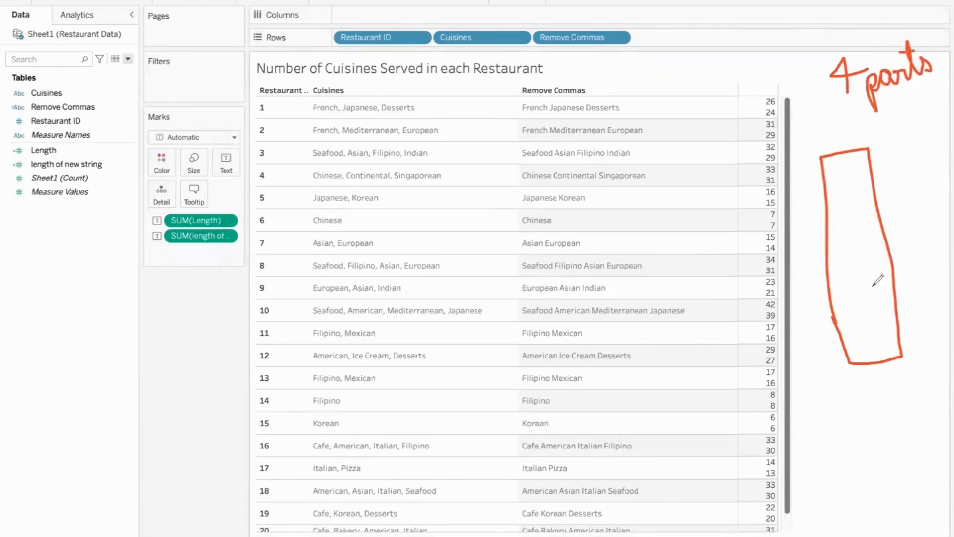
{"action": "left_click_drag", "start_coordinate": [809, 262], "coordinate": [895, 249]}
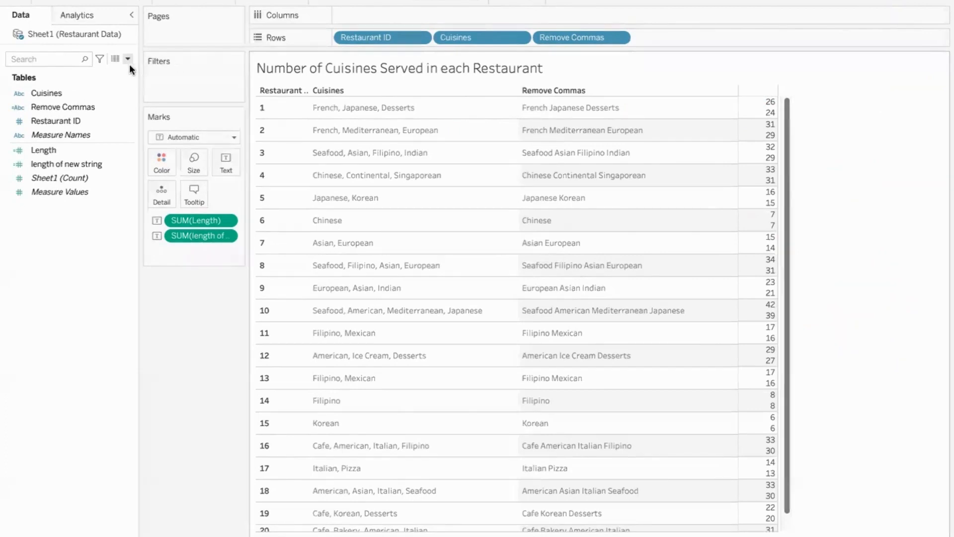
Step: Create calculated field Number of Cuisines as ([Length]-[length of new string]) + 1
{"action": "left_click", "coordinate": [129, 58]}
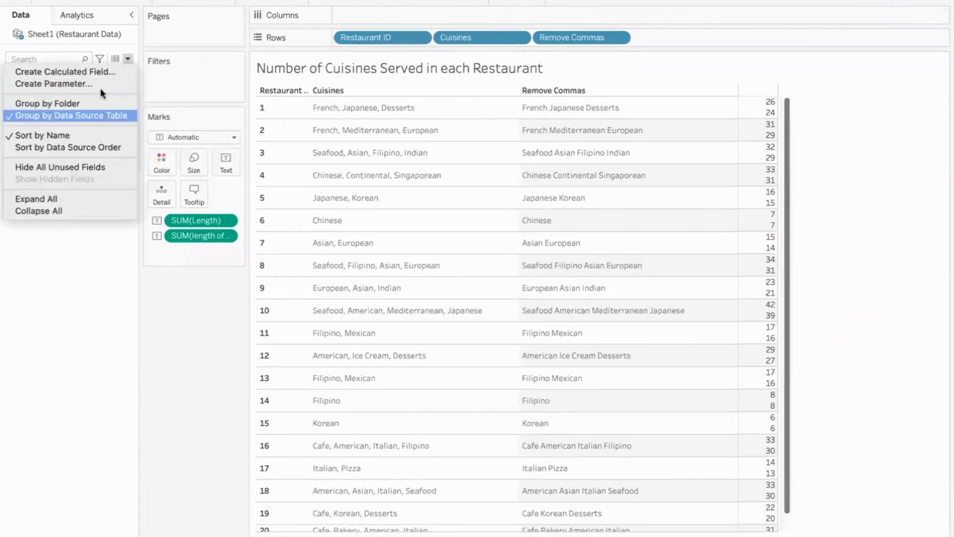
{"action": "left_click", "coordinate": [52, 84]}
{"action": "type", "text": "Number of Cuisines"}
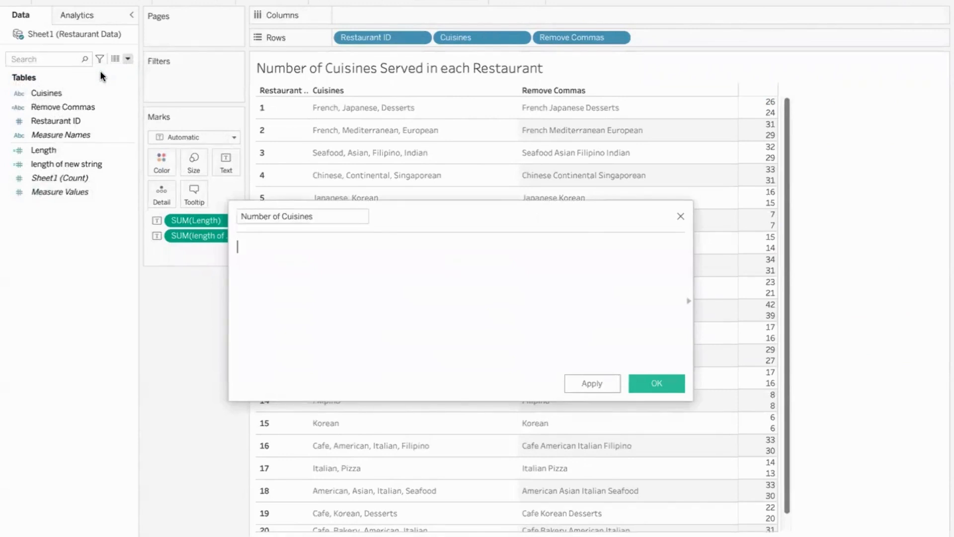
{"action": "type", "text": "le"}
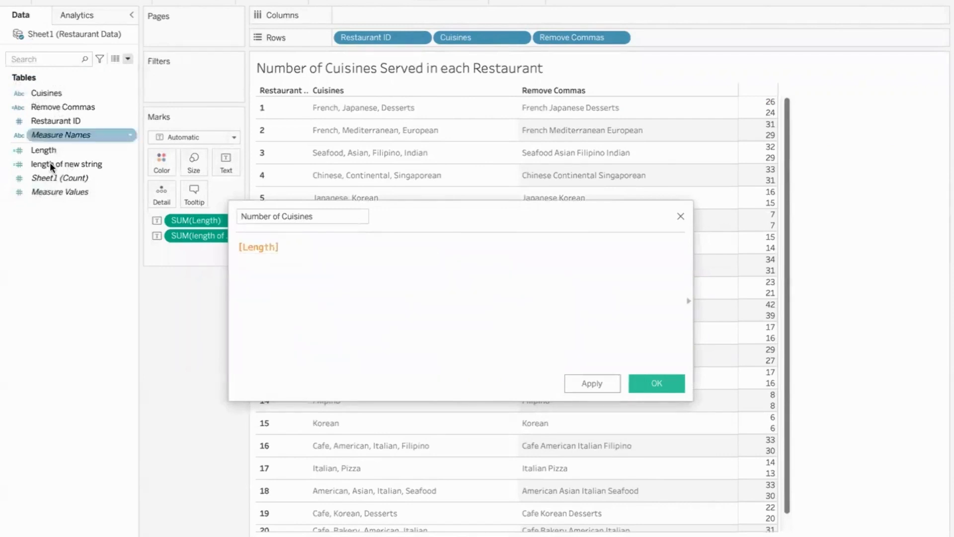
{"action": "left_click", "coordinate": [43, 150]}
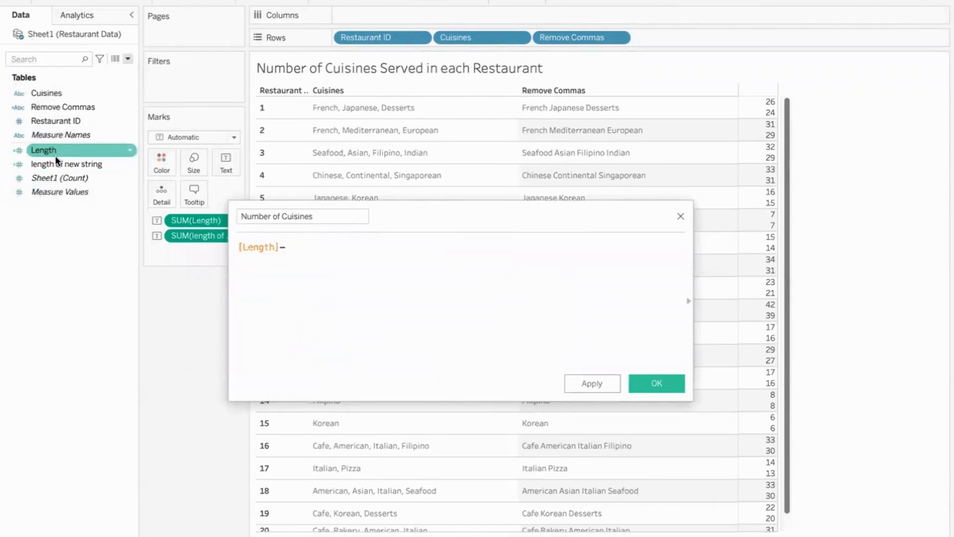
{"action": "type", "text": "-[length of new string]"}
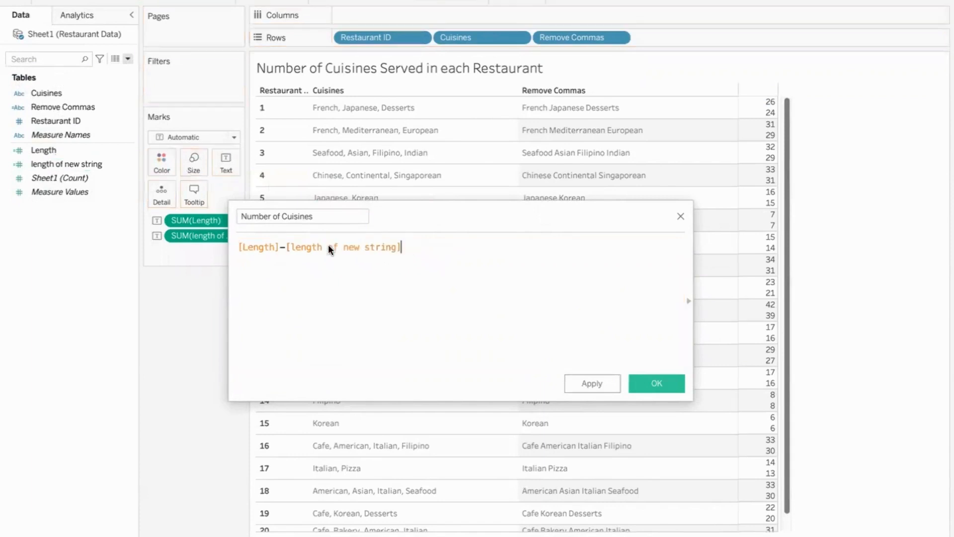
{"action": "type", "text": ")"}
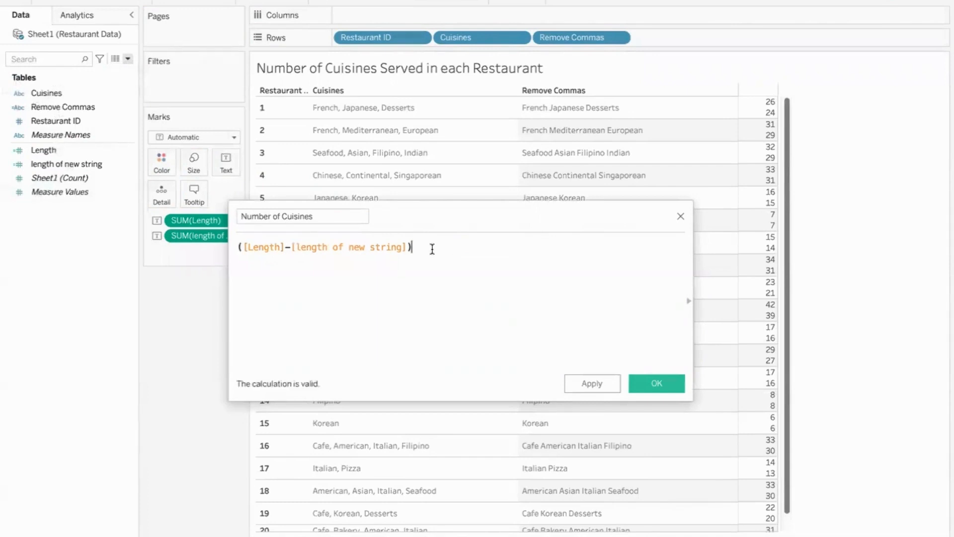
{"action": "type", "text": "+ 1"}
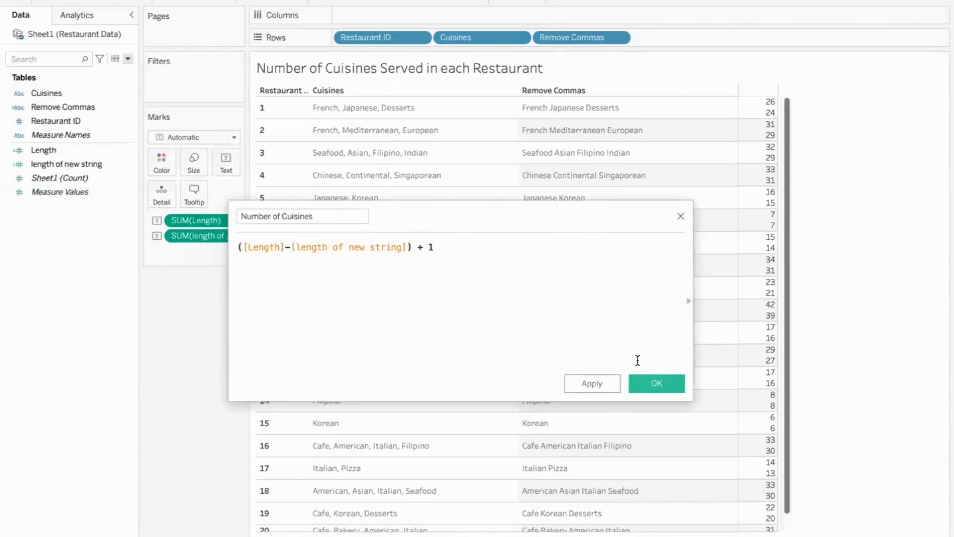
{"action": "left_click", "coordinate": [656, 383]}
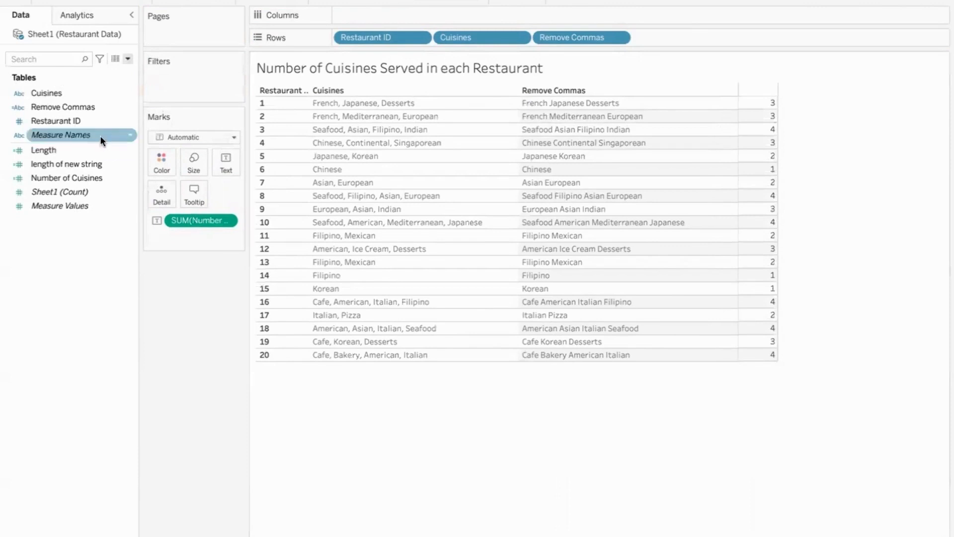
Step: Add Measure Names to the sheet so the count column gets a Number of Cuisines header
{"action": "right_click", "coordinate": [61, 134]}
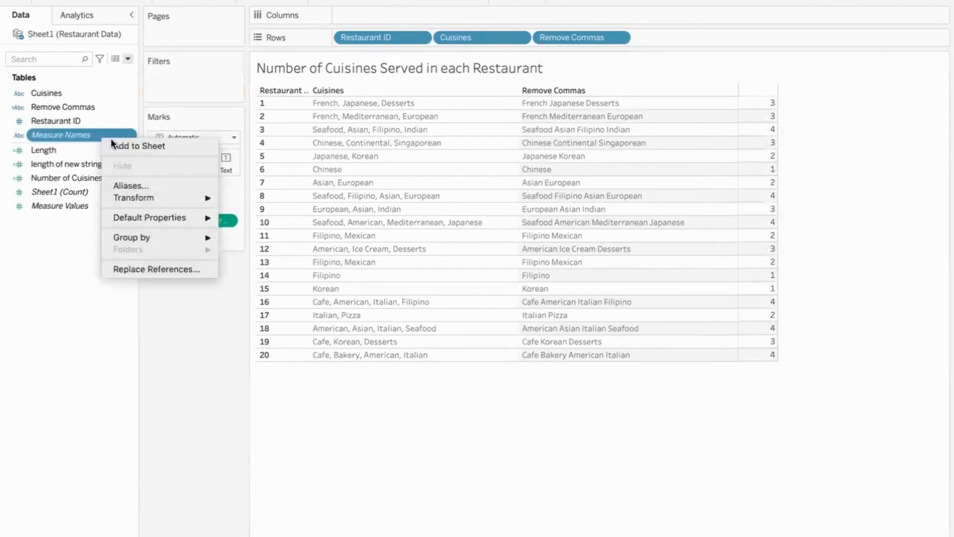
{"action": "mouse_move", "coordinate": [161, 150]}
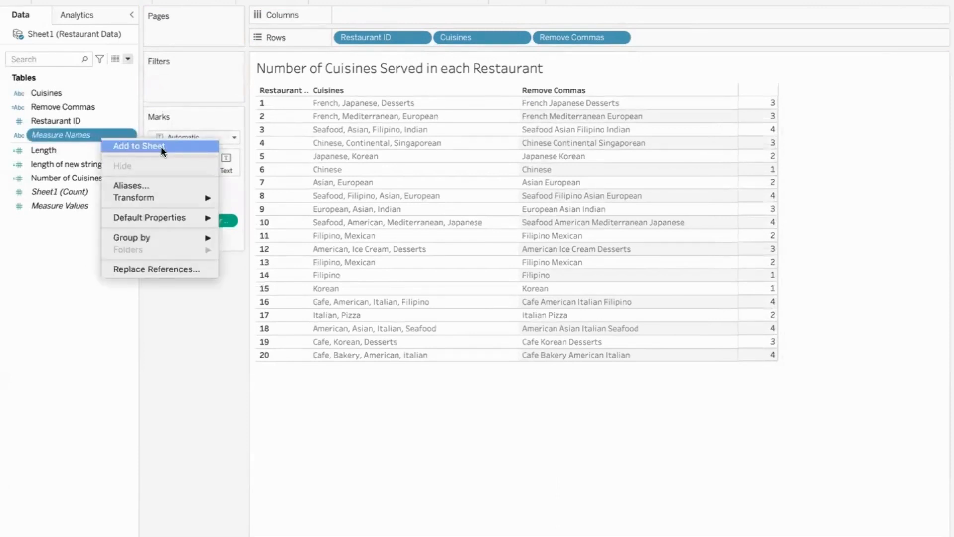
{"action": "mouse_move", "coordinate": [752, 94]}
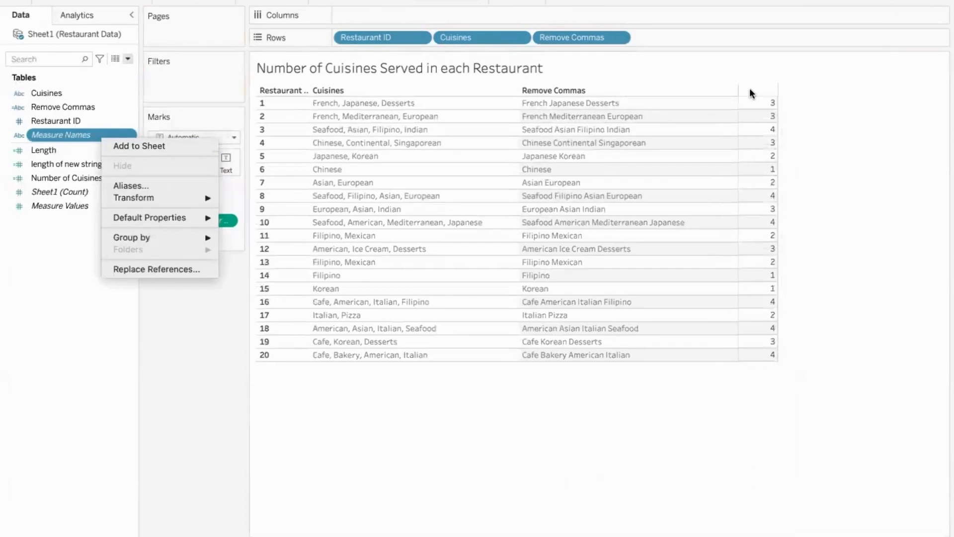
{"action": "mouse_move", "coordinate": [481, 48]}
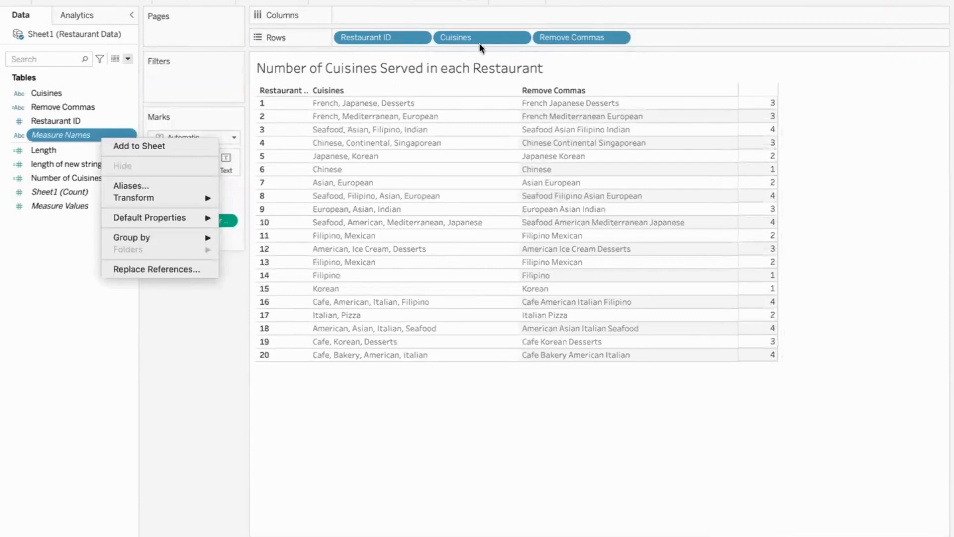
{"action": "mouse_move", "coordinate": [713, 81]}
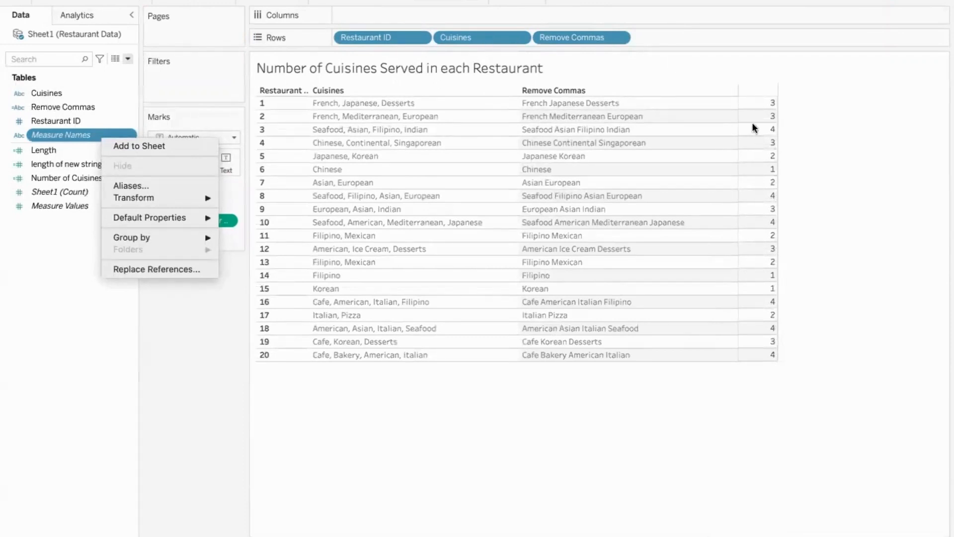
{"action": "mouse_move", "coordinate": [756, 94]}
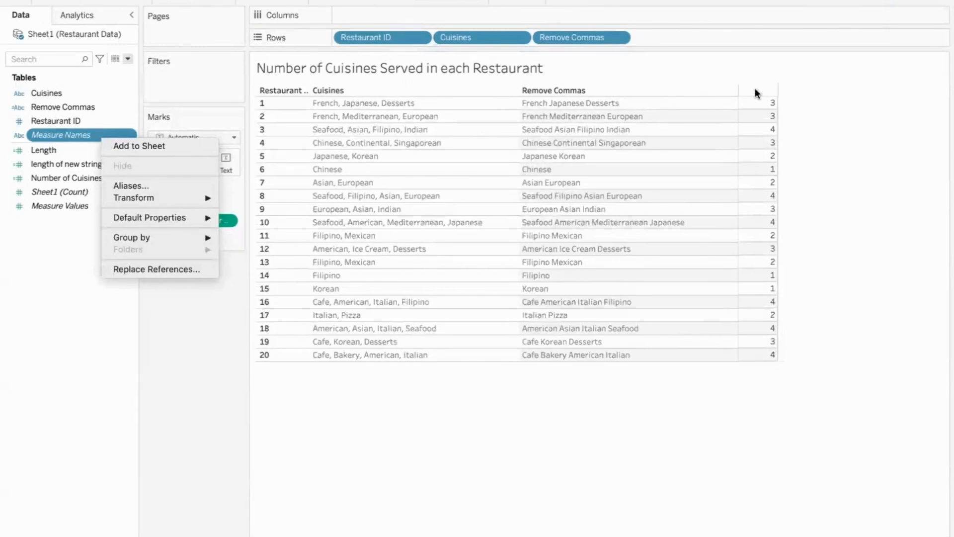
{"action": "mouse_move", "coordinate": [758, 85]}
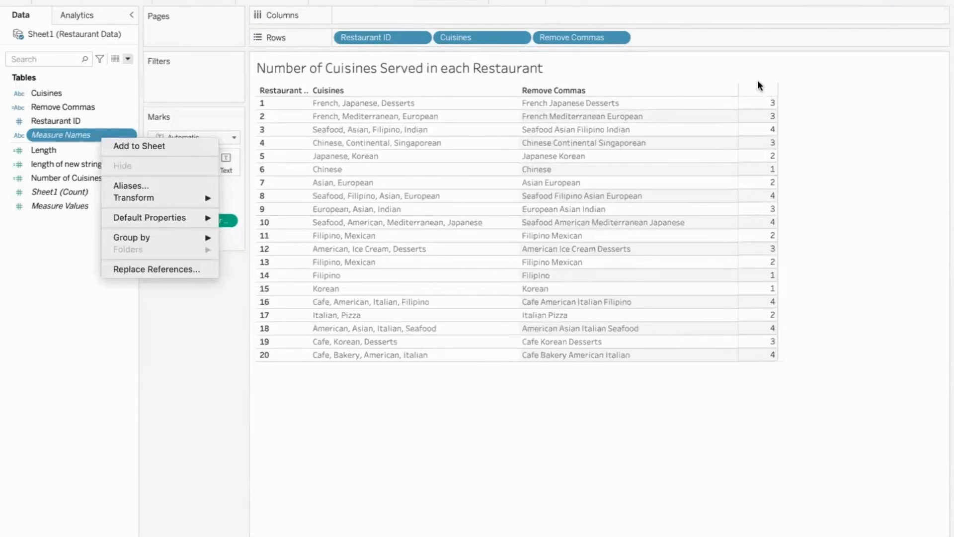
{"action": "mouse_move", "coordinate": [141, 146]}
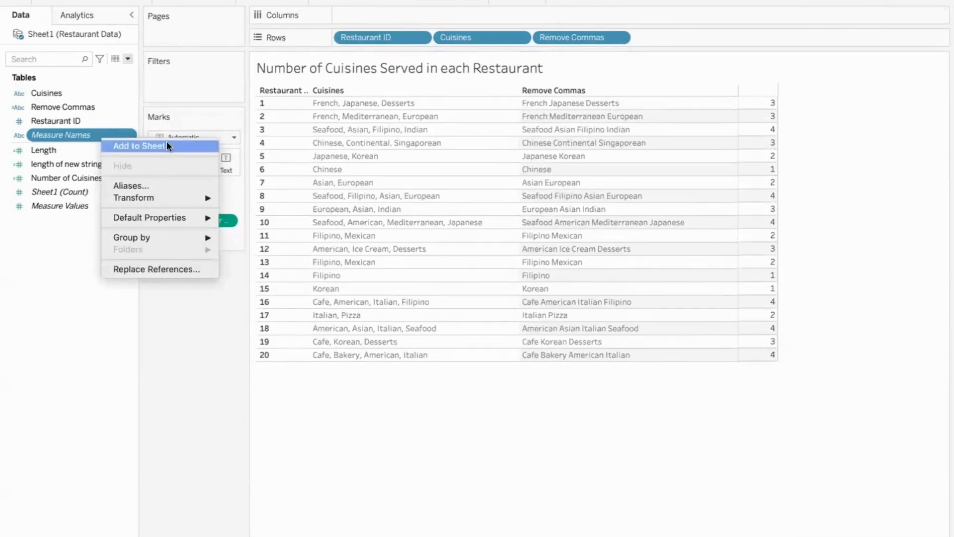
{"action": "left_click", "coordinate": [138, 145]}
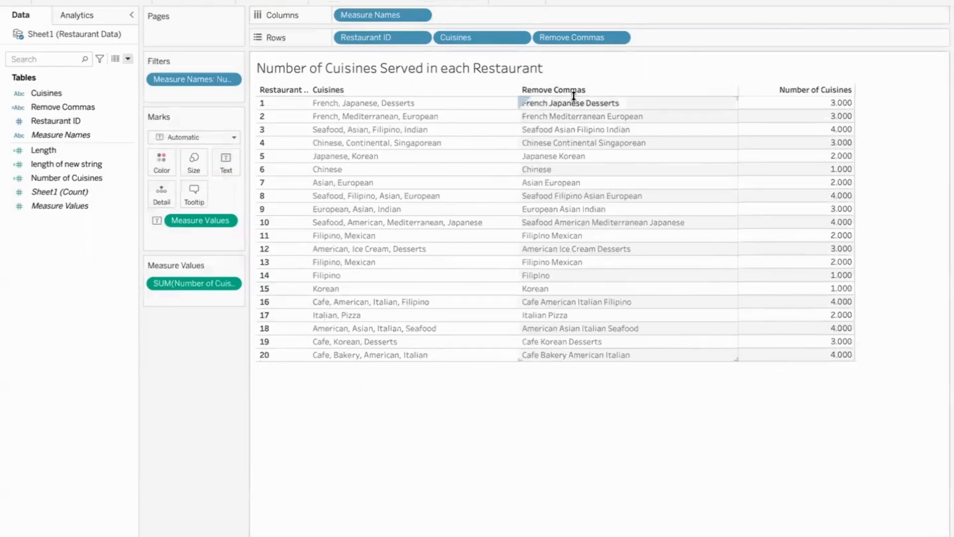
Step: Drag the Remove Commas pill off Rows to drop that column from the table
{"action": "left_click_drag", "start_coordinate": [580, 37], "coordinate": [228, 411]}
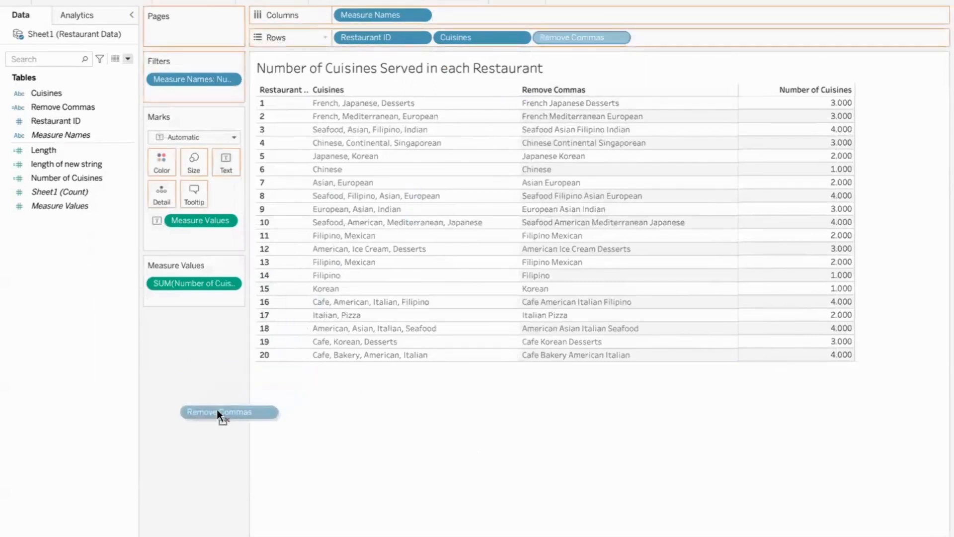
{"action": "left_click_drag", "start_coordinate": [582, 37], "coordinate": [230, 412]}
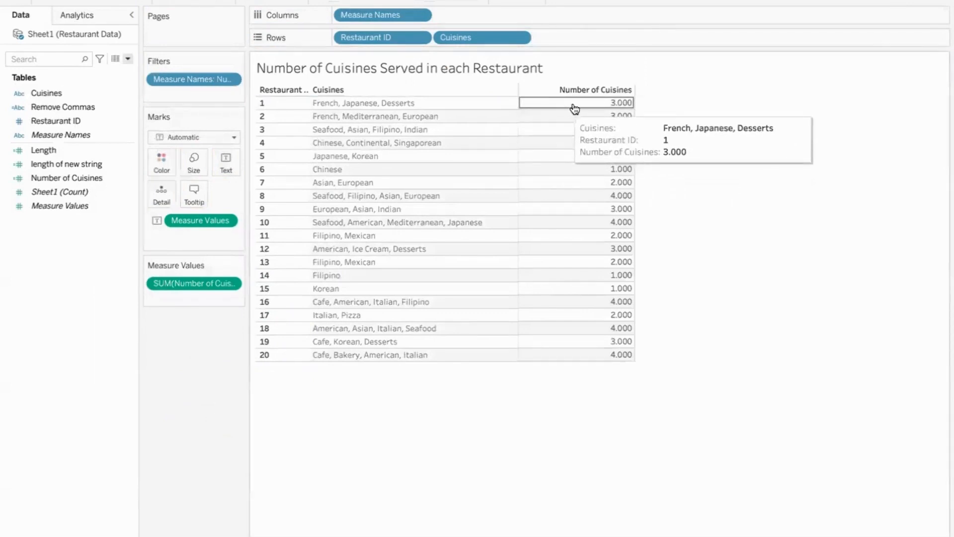
Step: Format the Number of Cuisines values as whole numbers with zero decimals
{"action": "right_click", "coordinate": [574, 103]}
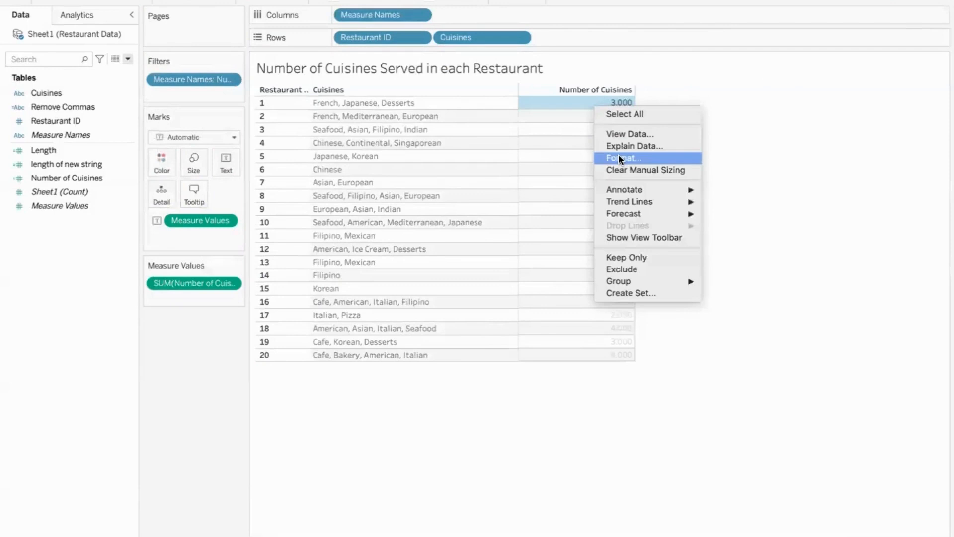
{"action": "left_click", "coordinate": [623, 158]}
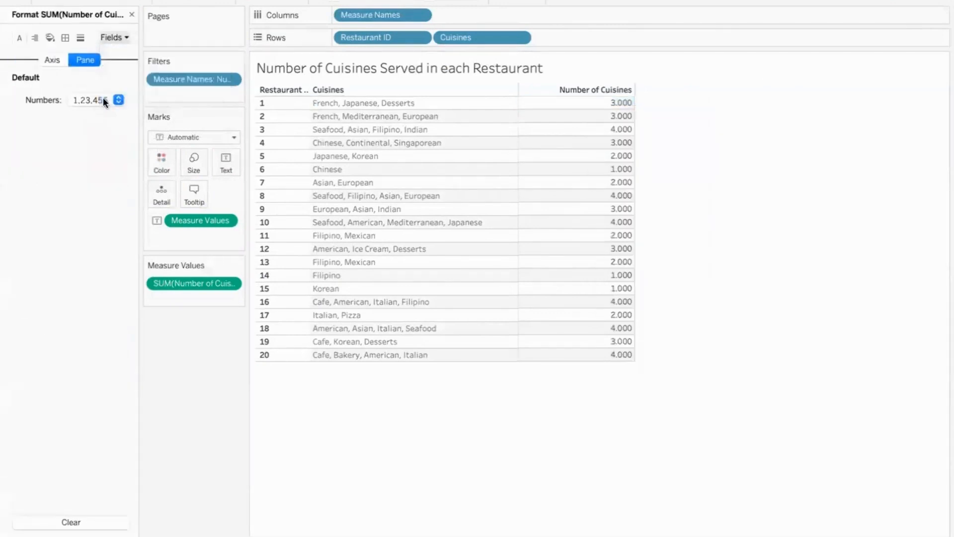
{"action": "left_click", "coordinate": [118, 99]}
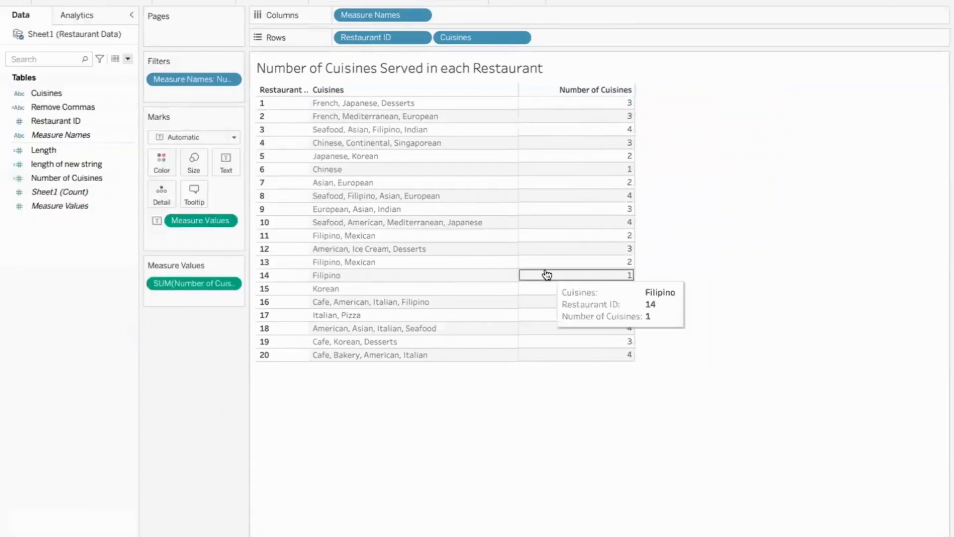
{"action": "mouse_move", "coordinate": [595, 116]}
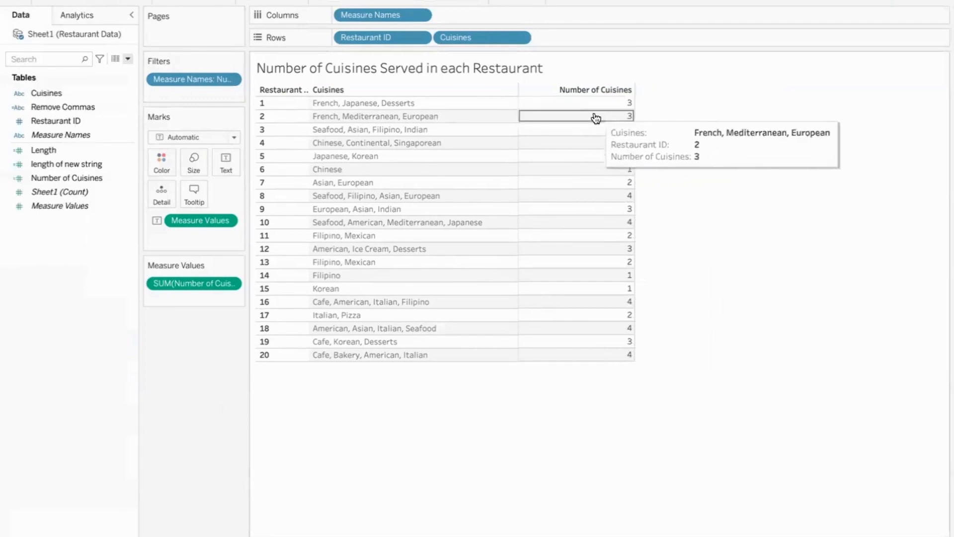